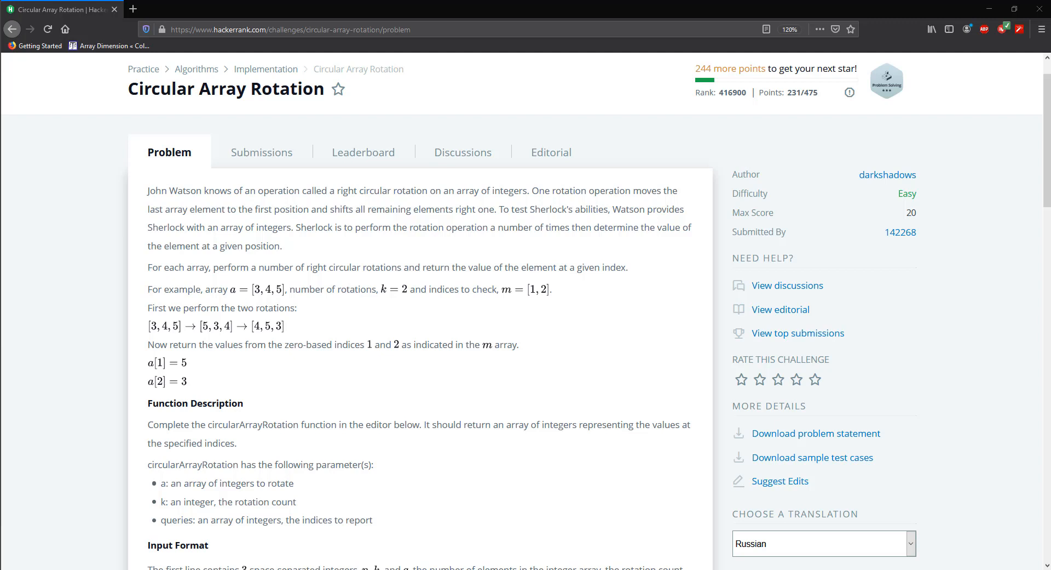
mouse_move(356, 494)
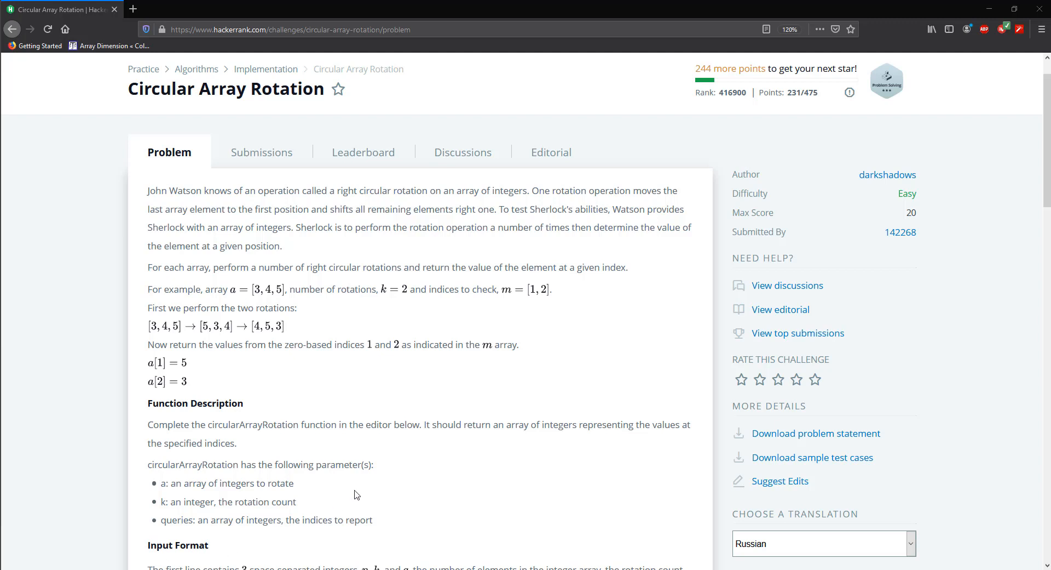
Note the sample array 1 2 3, its reversal 3 2 1 and k = 2 inside circularArrayRotation.
scroll("down", 3)
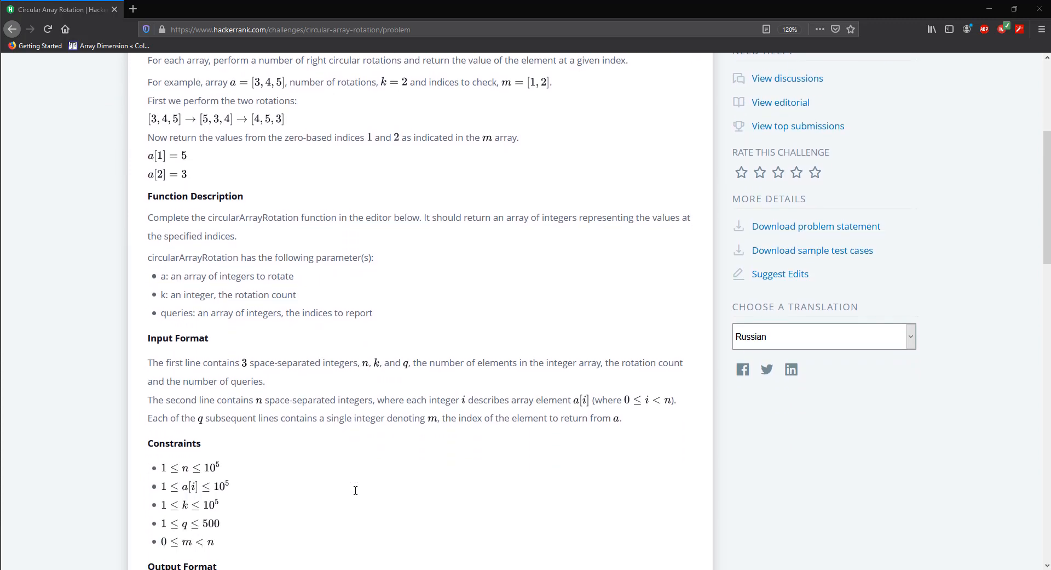
mouse_move(356, 496)
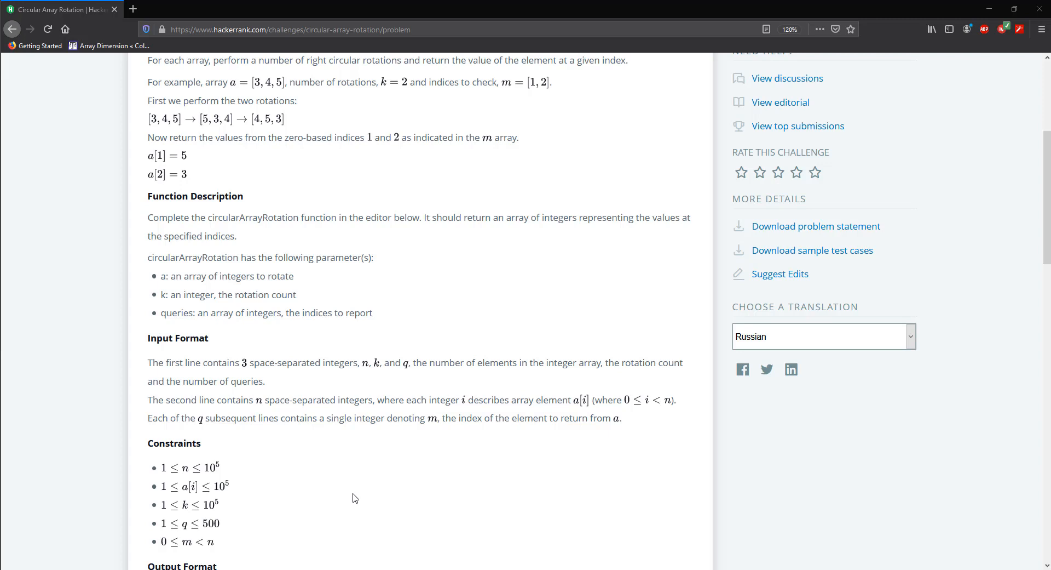
scroll("down", 3)
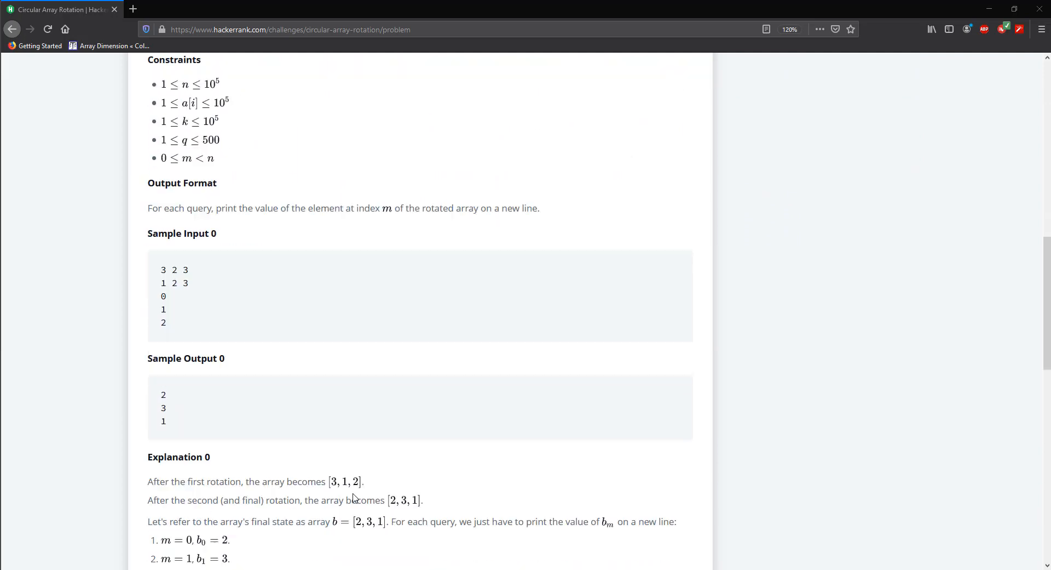
scroll("down", 3)
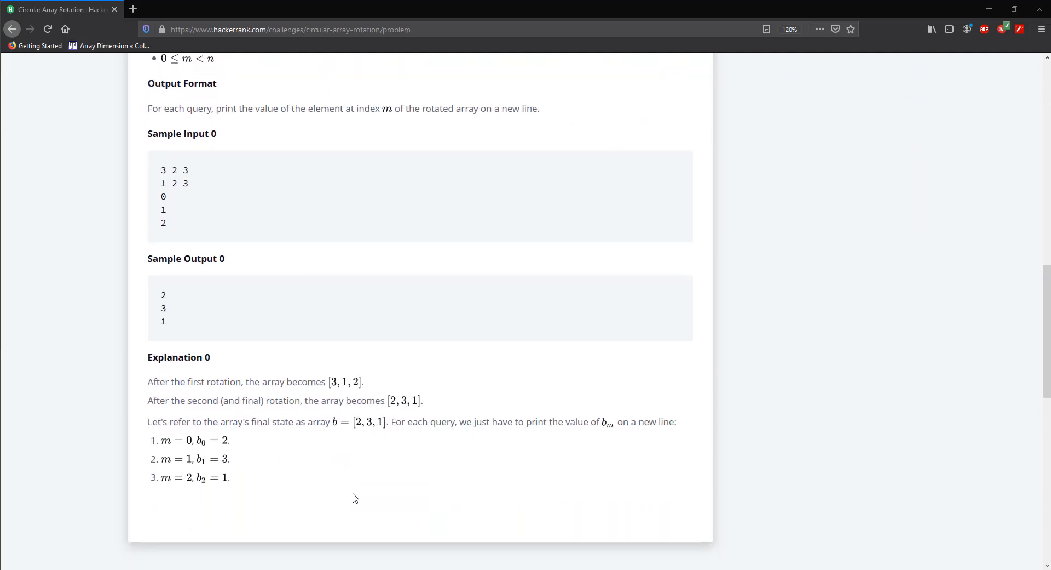
scroll("down", 3)
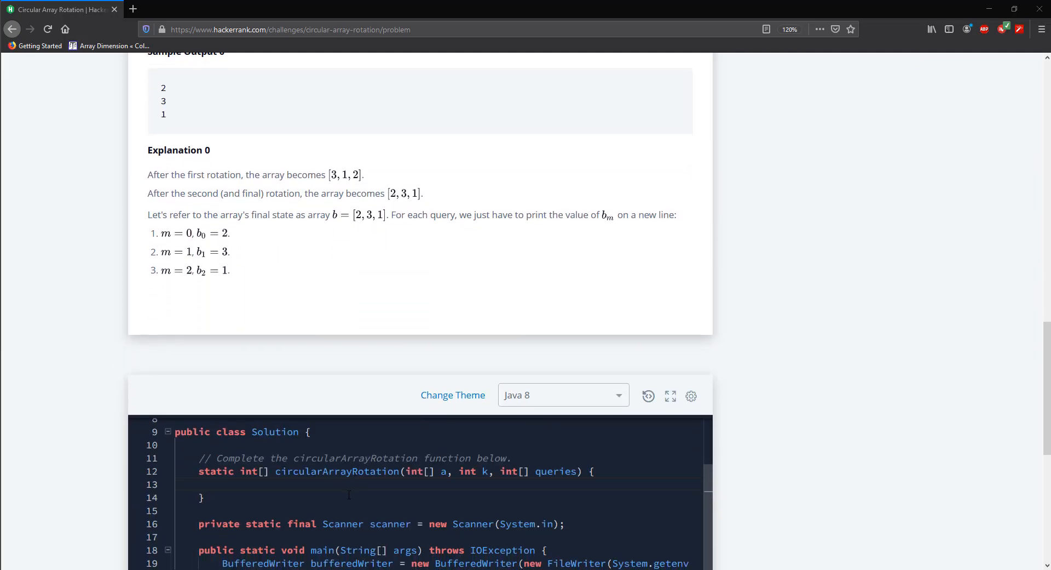
scroll("down", 3)
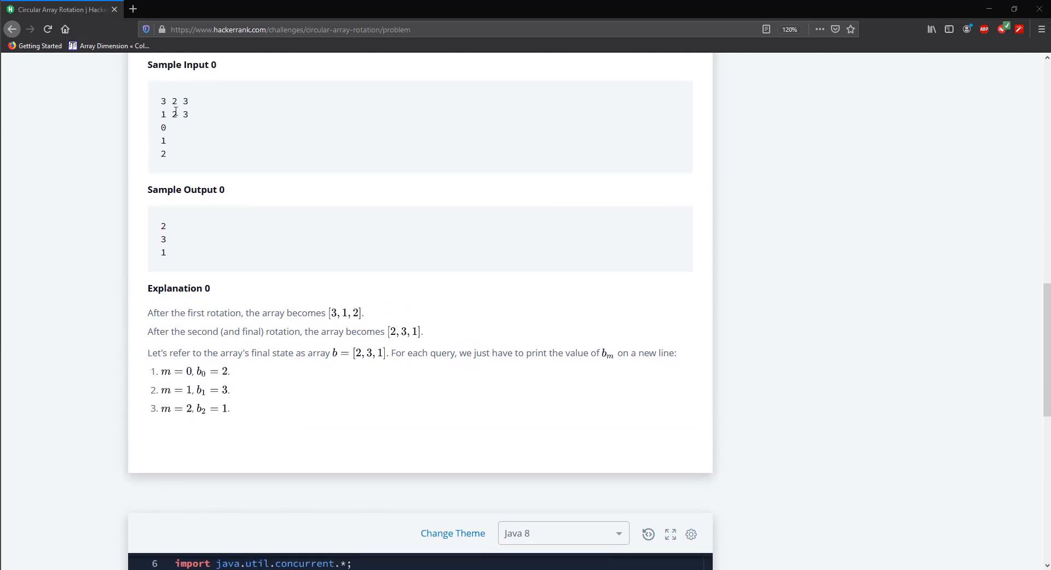
mouse_move(175, 137)
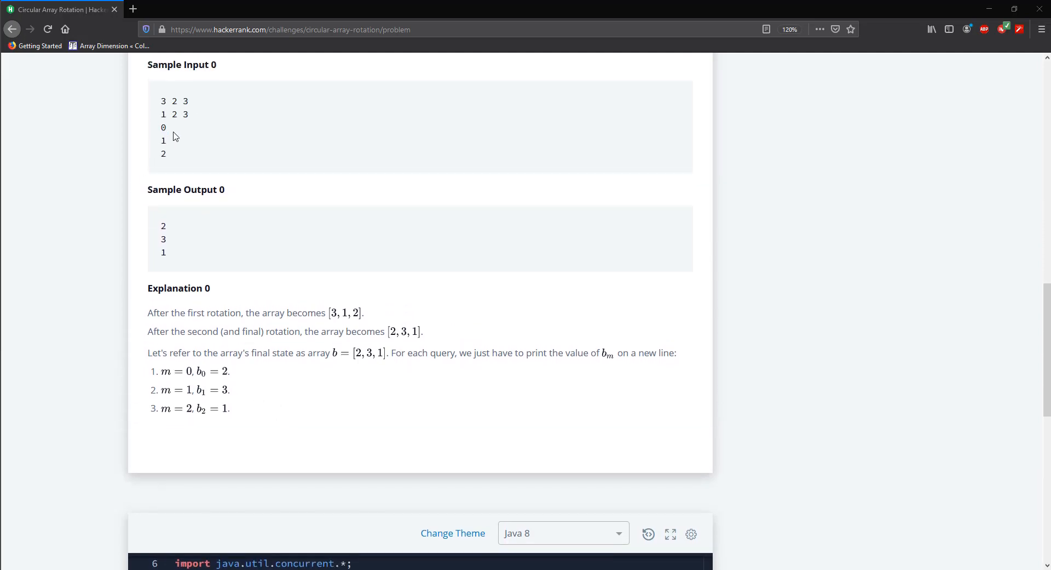
mouse_move(368, 384)
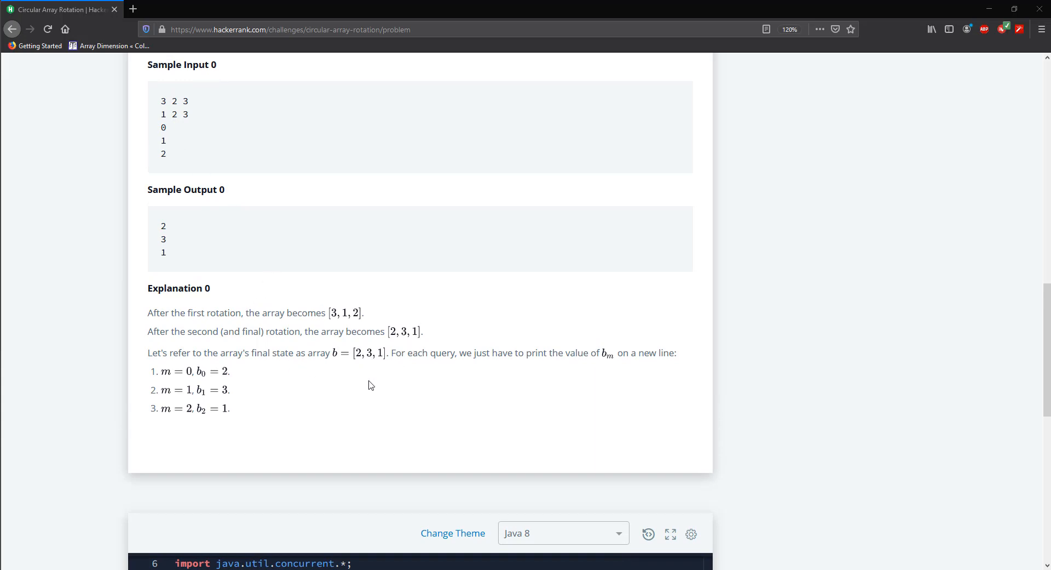
scroll("down", 3)
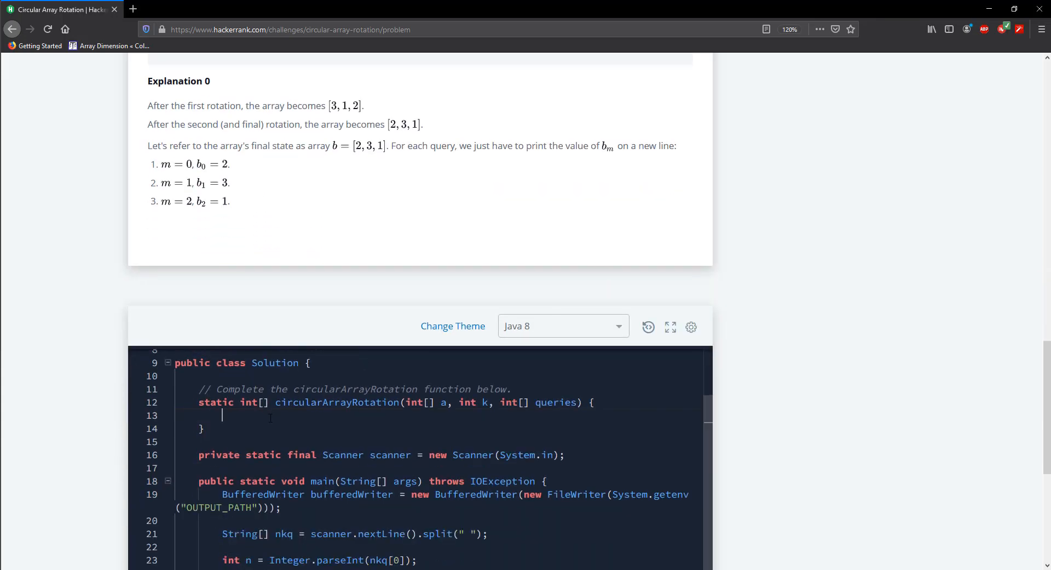
type("1 2")
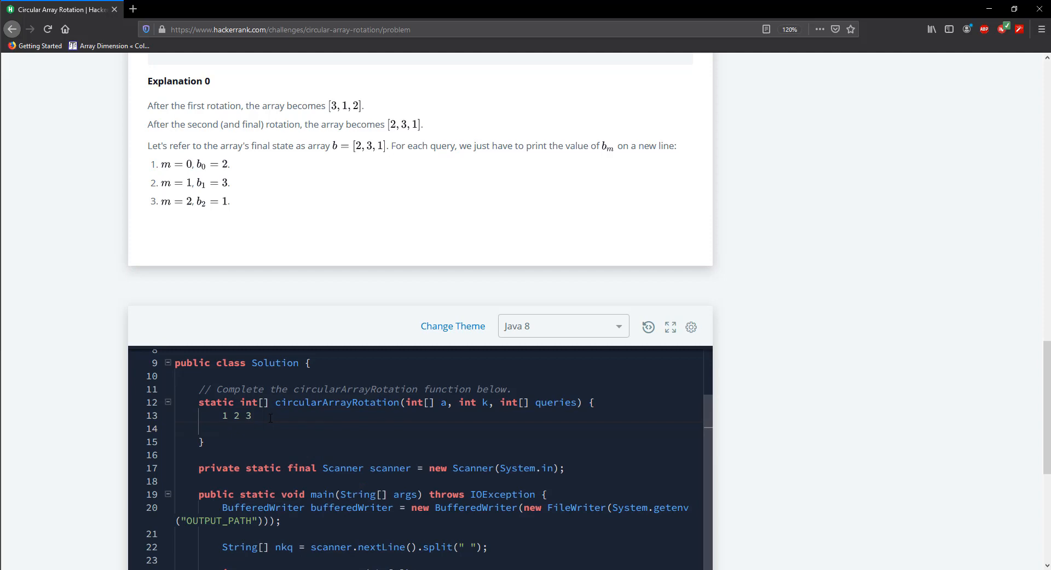
type("3 2 1")
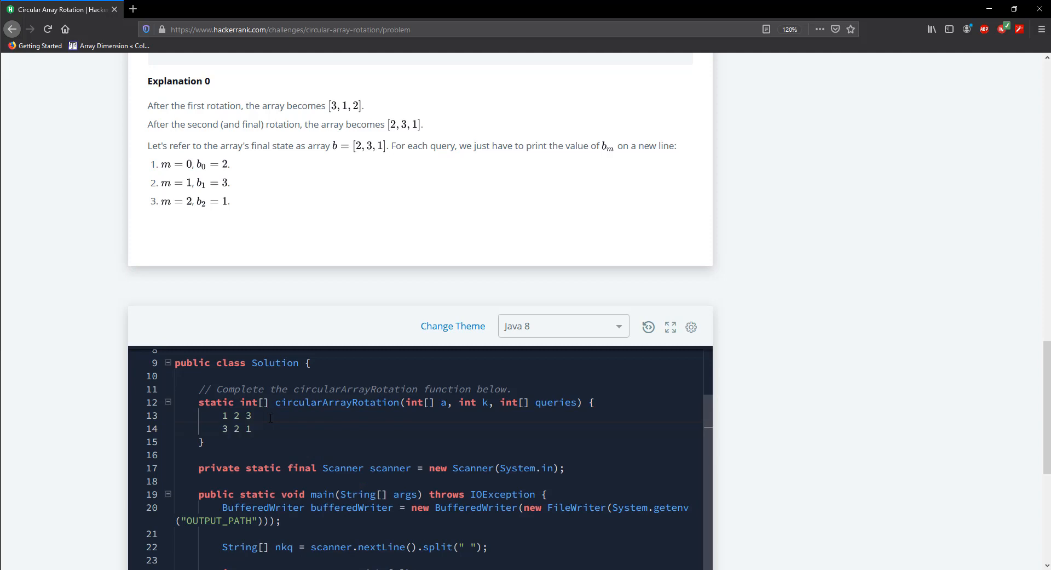
type("k")
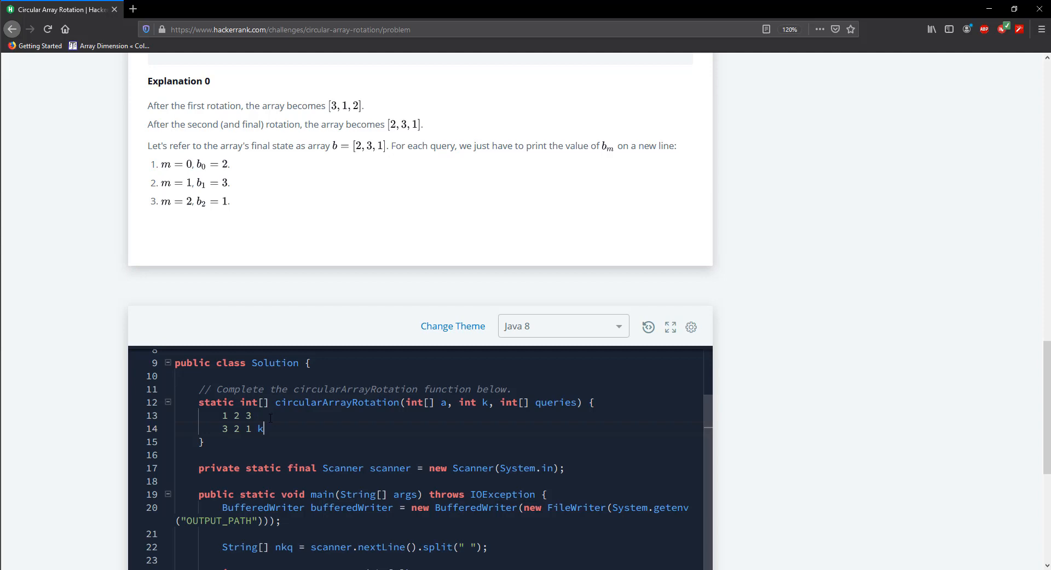
type("= 2")
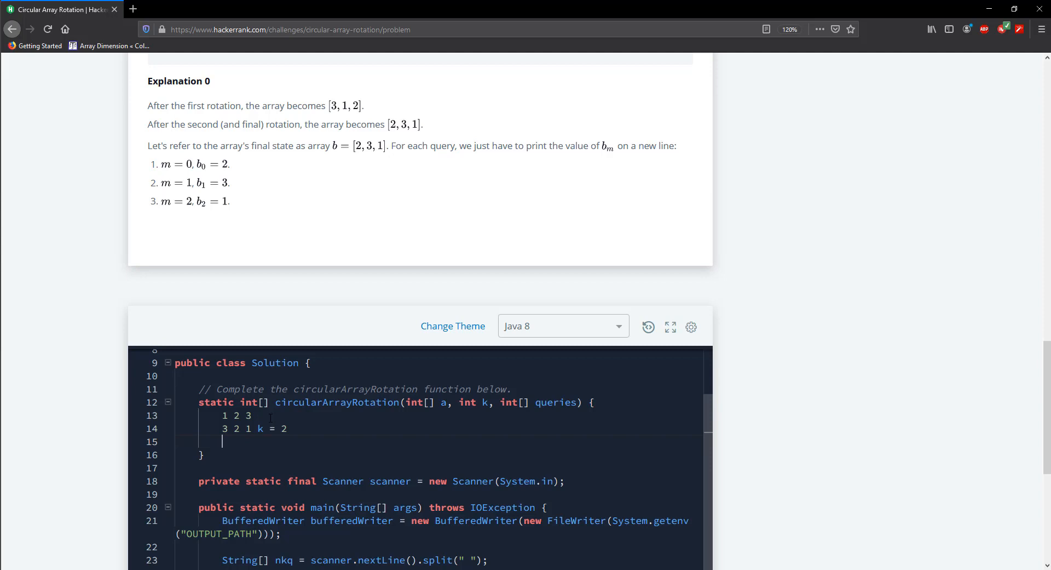
Add the traced rotation result 2 3 1 and the remaining notes 2 2.
type("2")
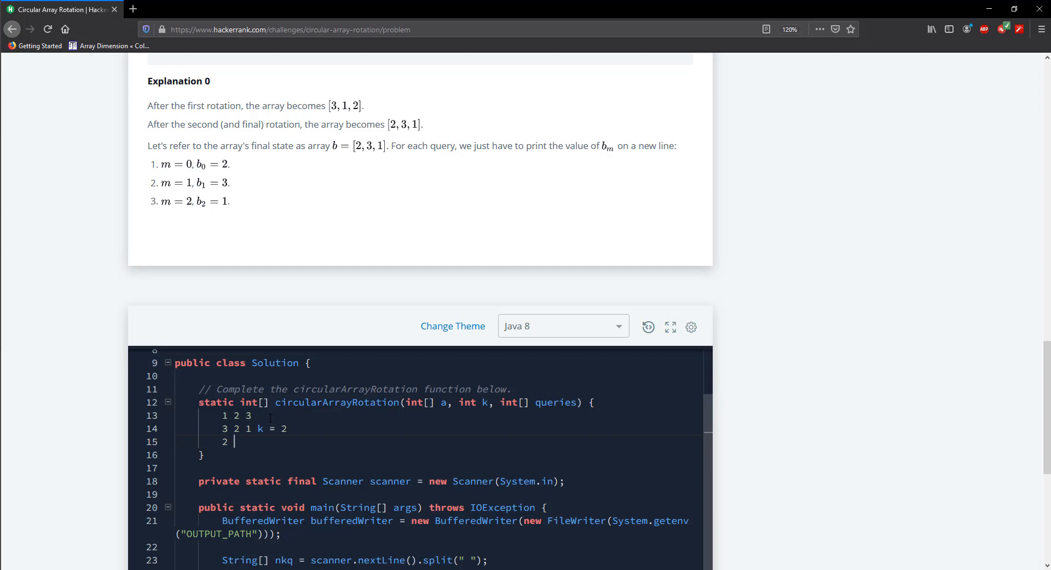
type("3")
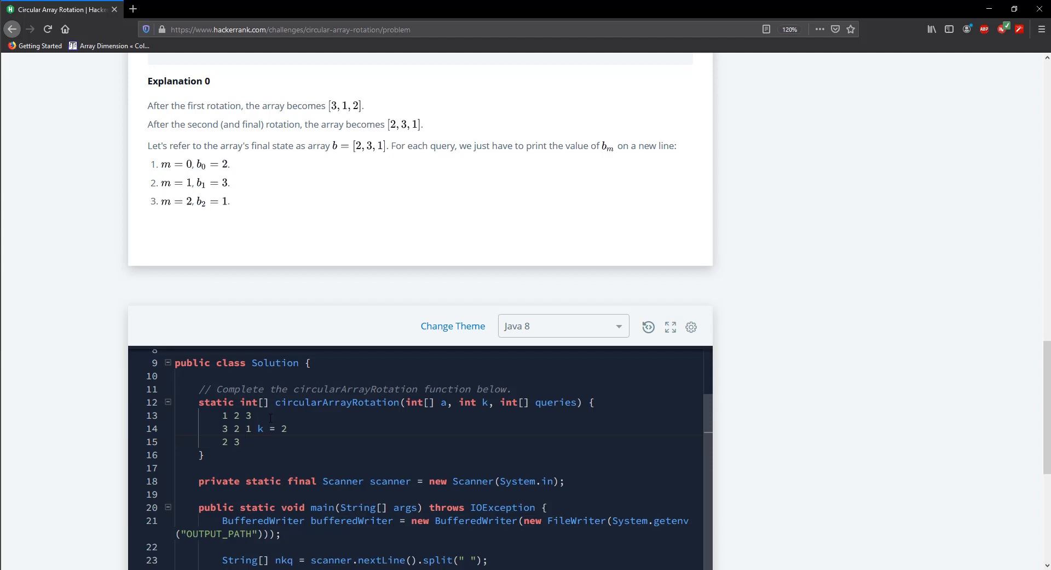
type("1")
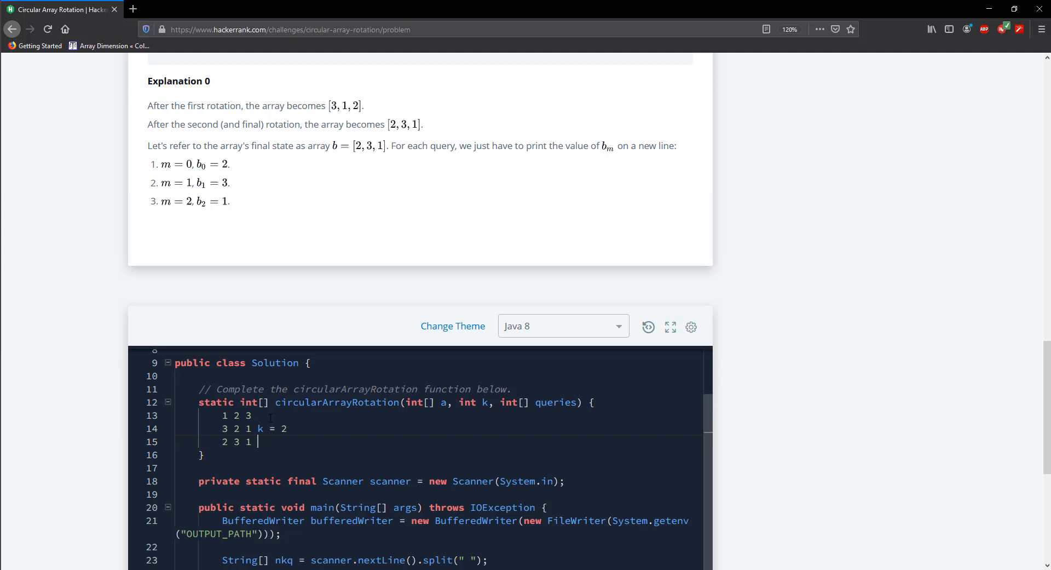
type("2")
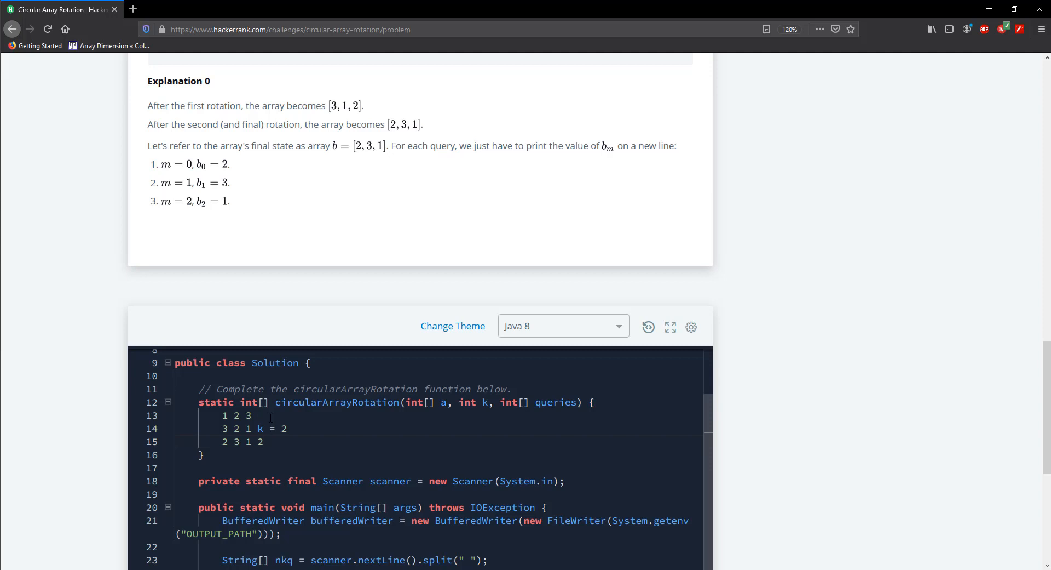
type("2")
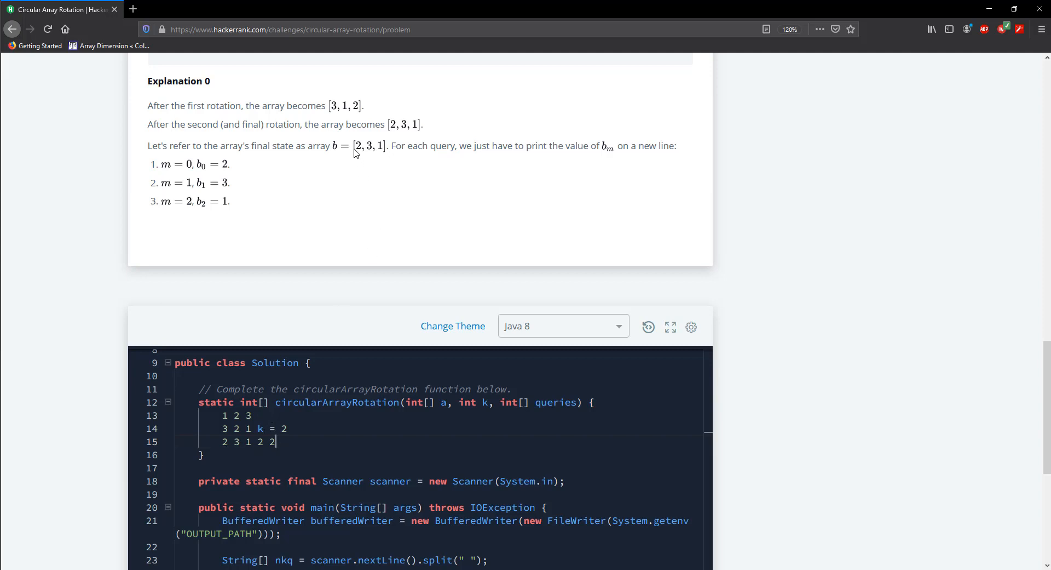
mouse_move(374, 157)
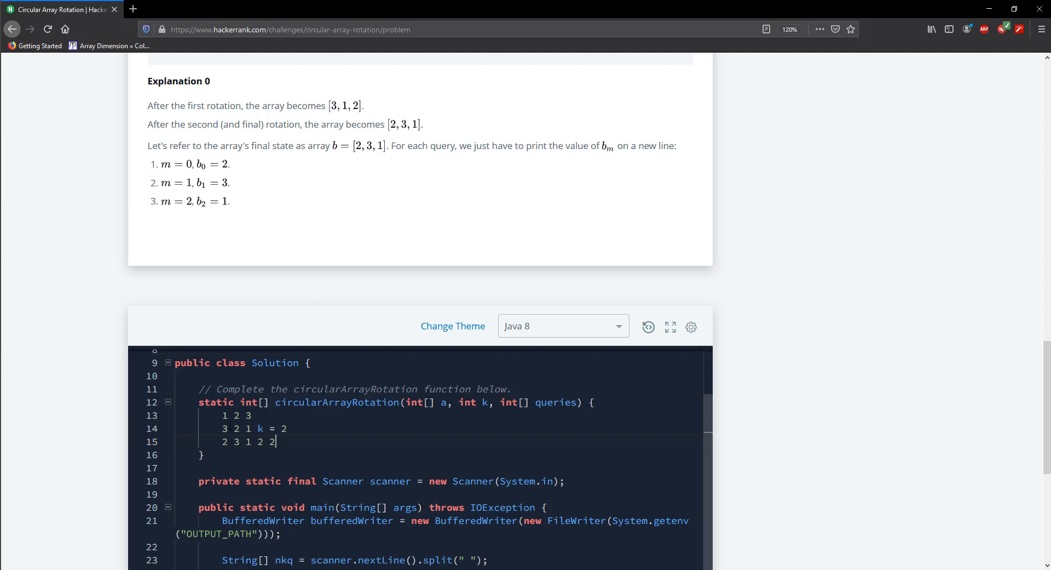
Replace the scratch notes with a static void reverse(int[] a, int m, int n) signature.
left_click_drag(224, 415, 274, 441)
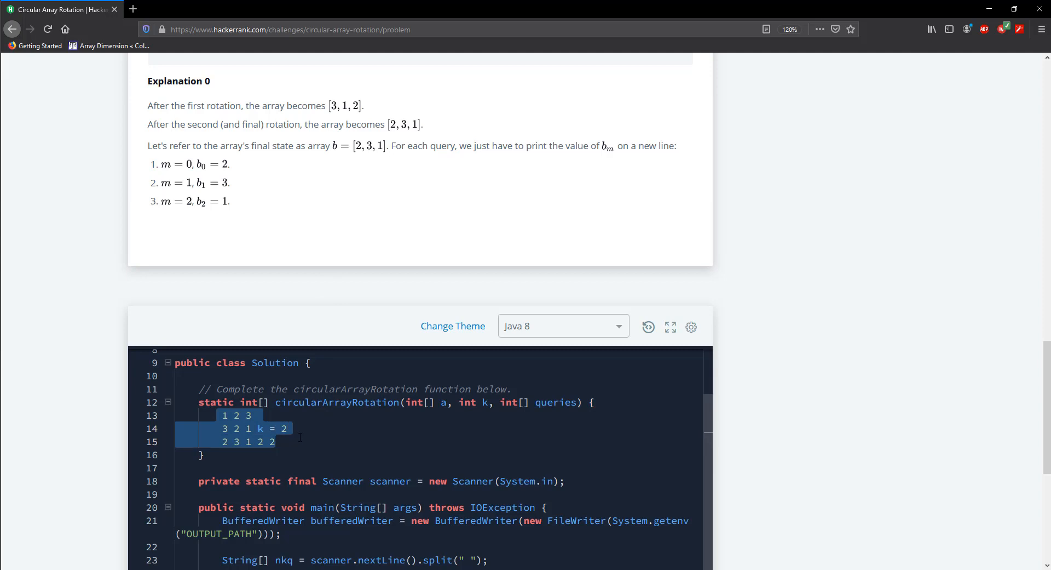
key("Delete")
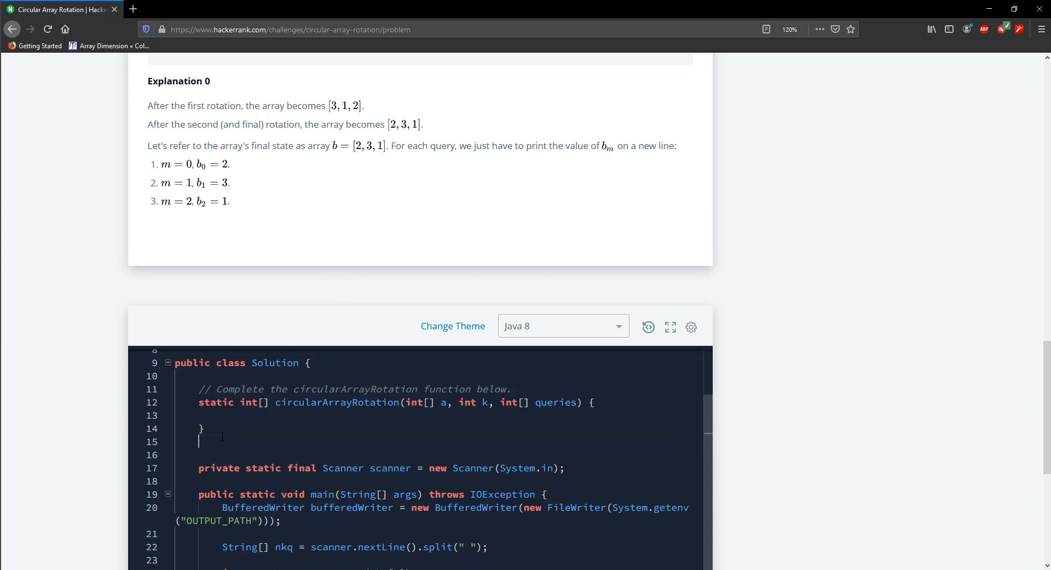
type("static v")
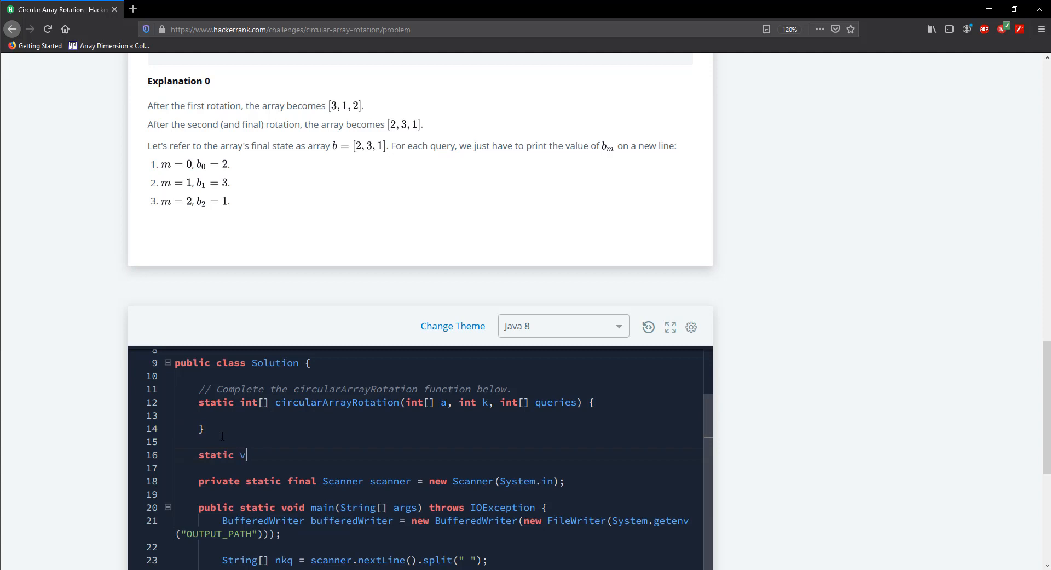
type("oid revers")
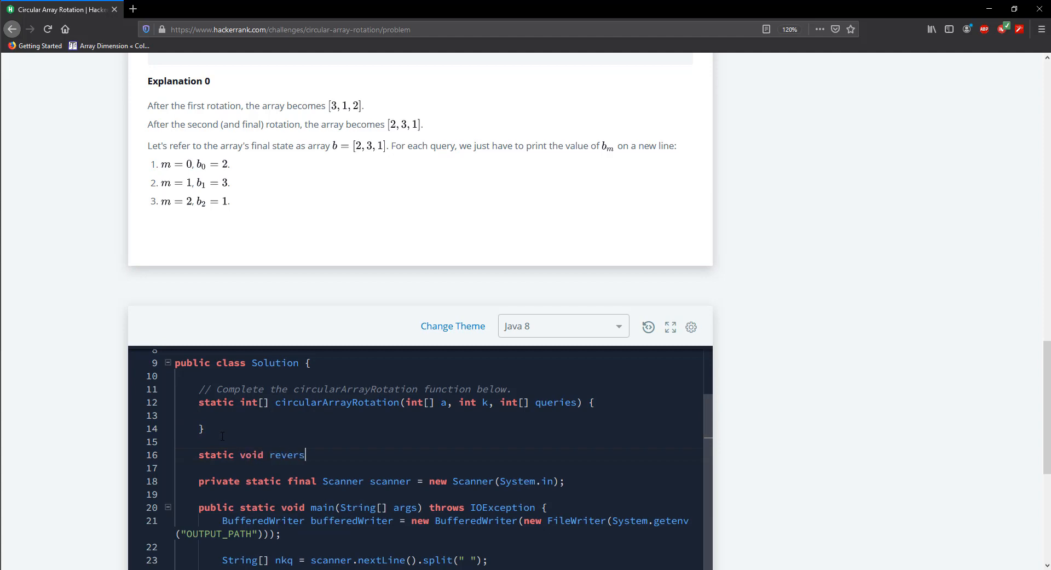
type("e()")
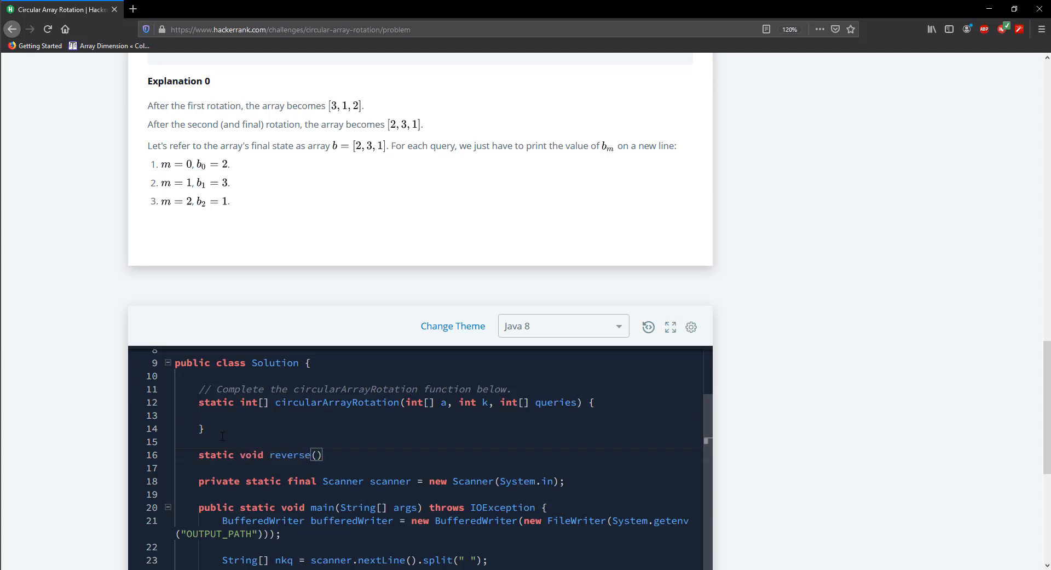
type("int[]")
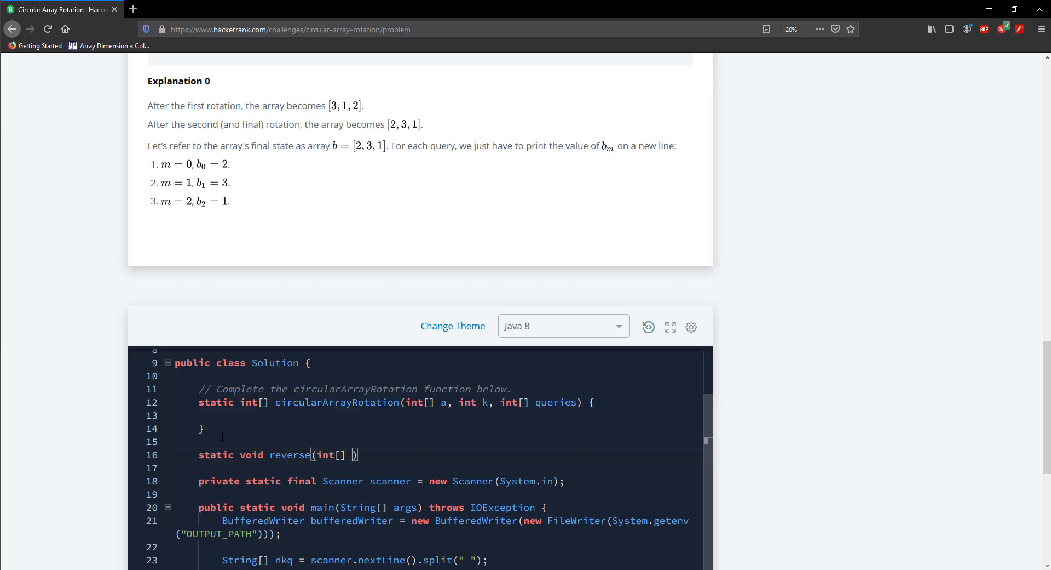
type("a.")
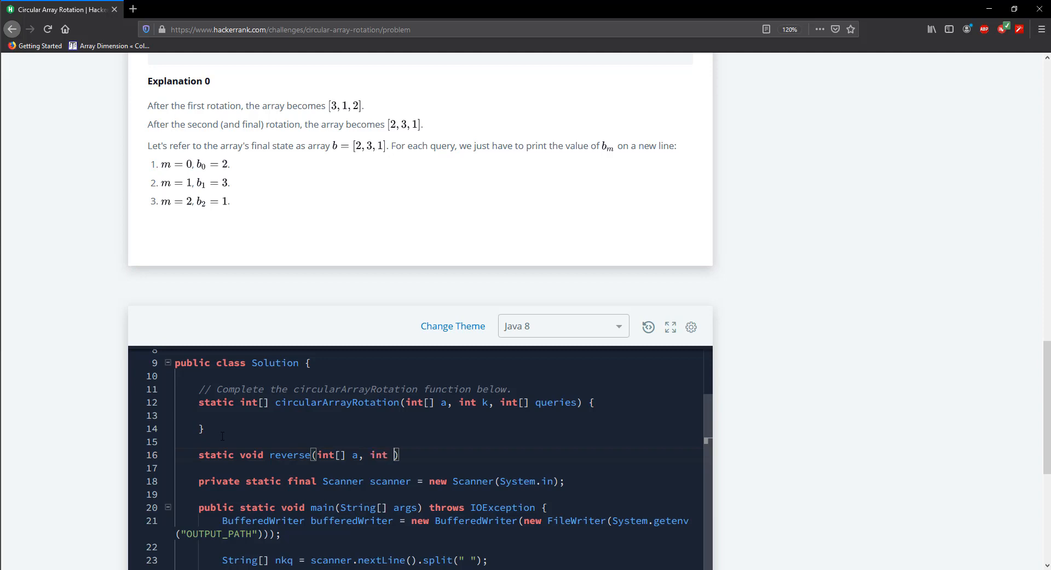
type("m.")
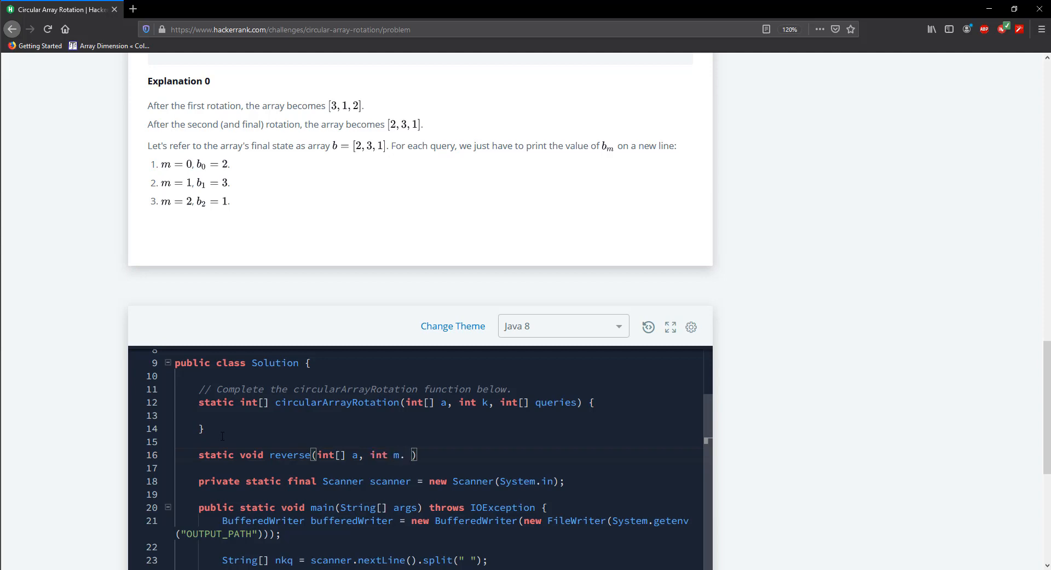
type("int")
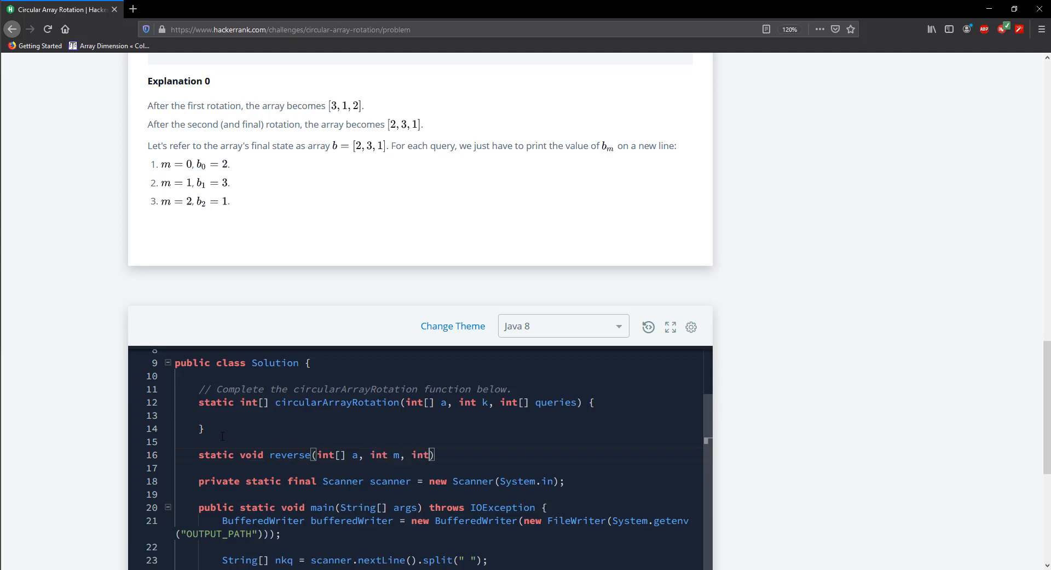
type("n")
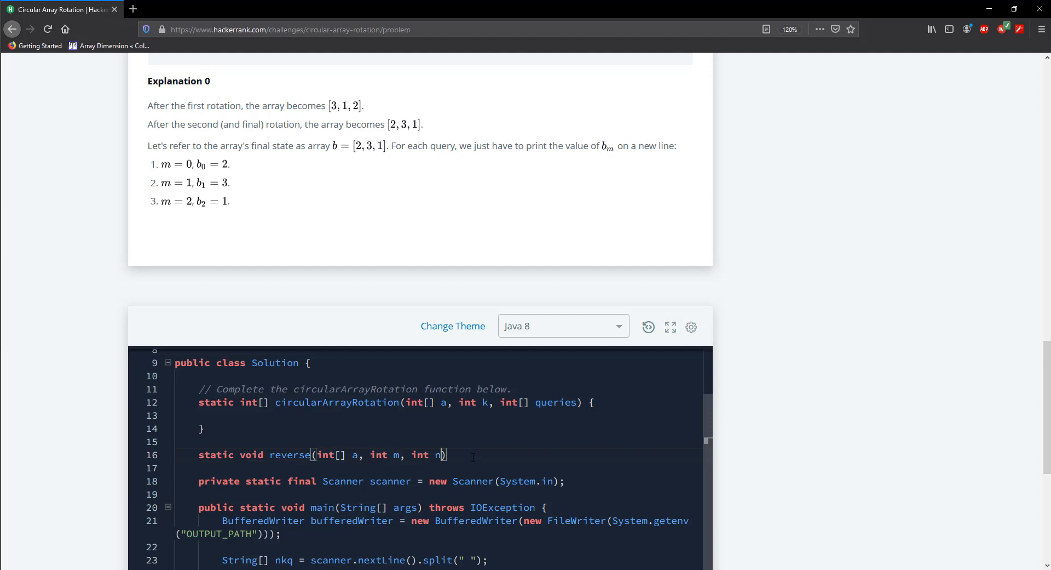
type("{")
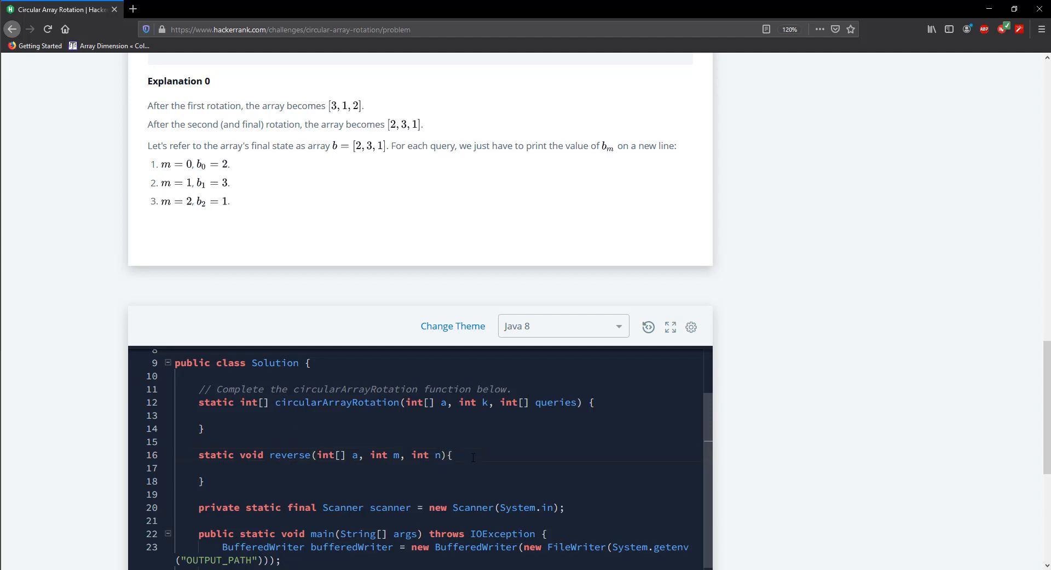
Start a while (m < n) loop storing temp = a[m] and assigning a[m] = a[n].
type("whi")
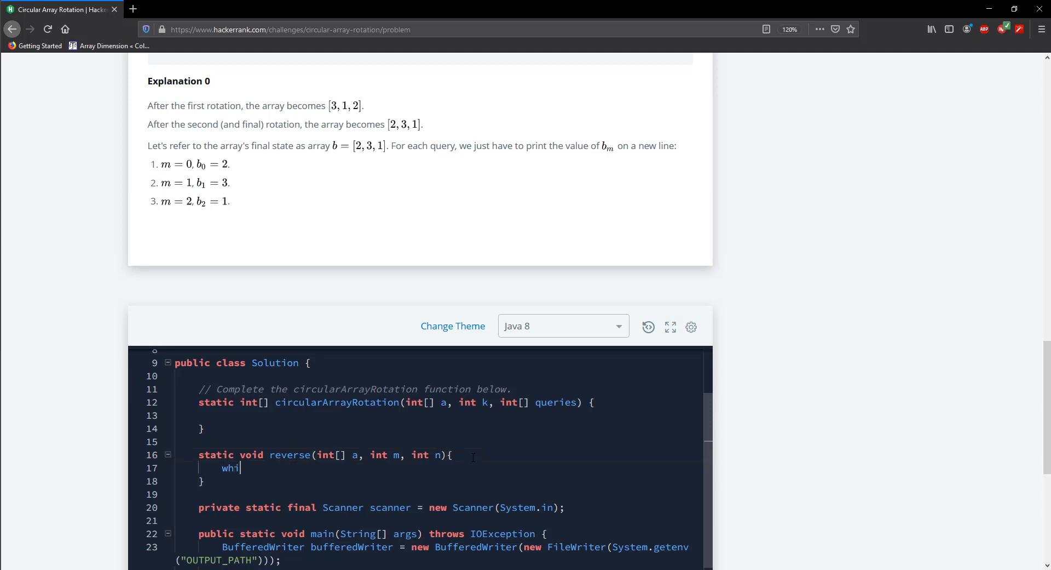
type("le()")
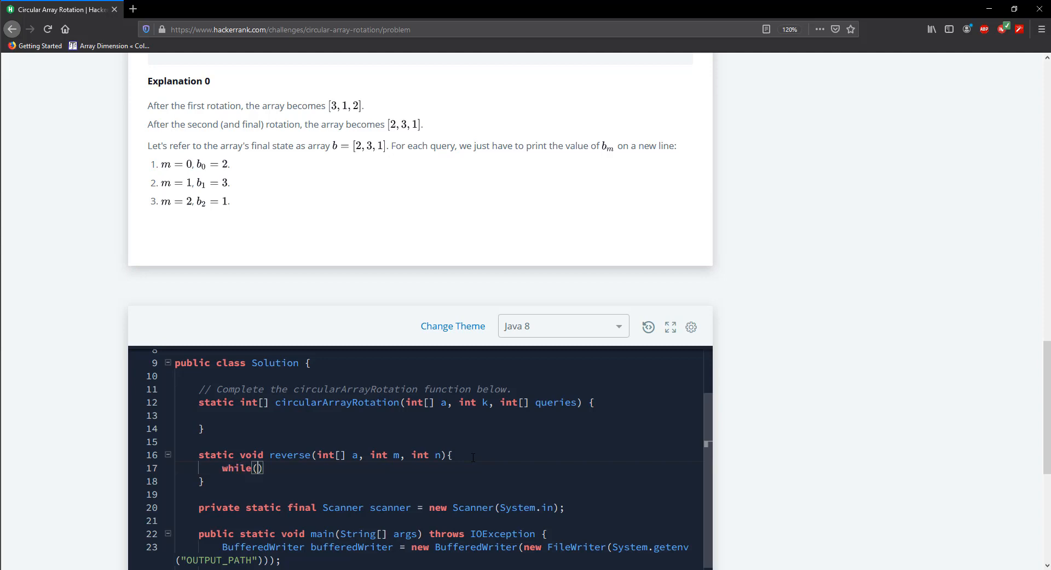
type("m <")
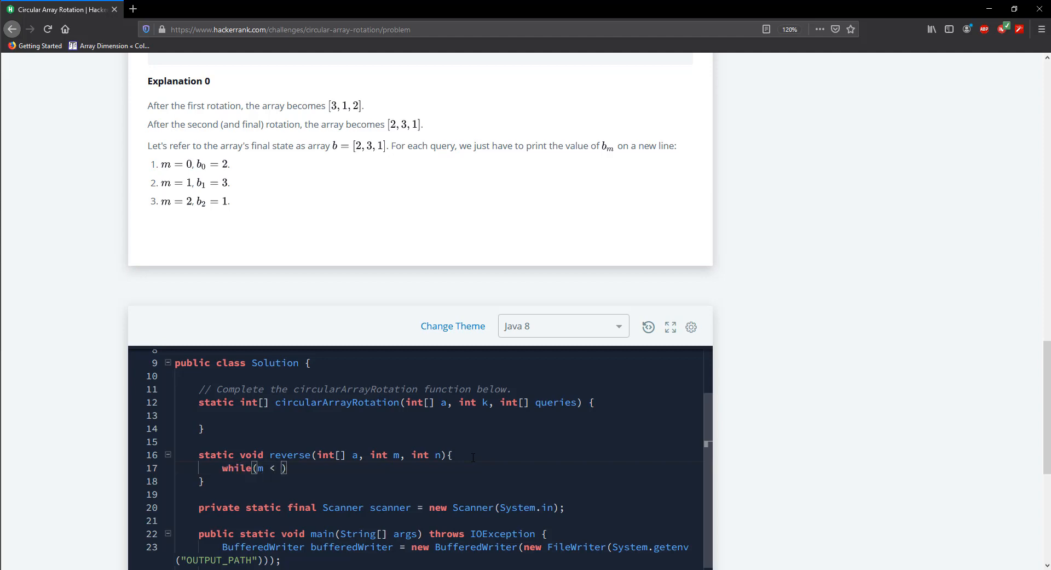
type("n")
type("int ")
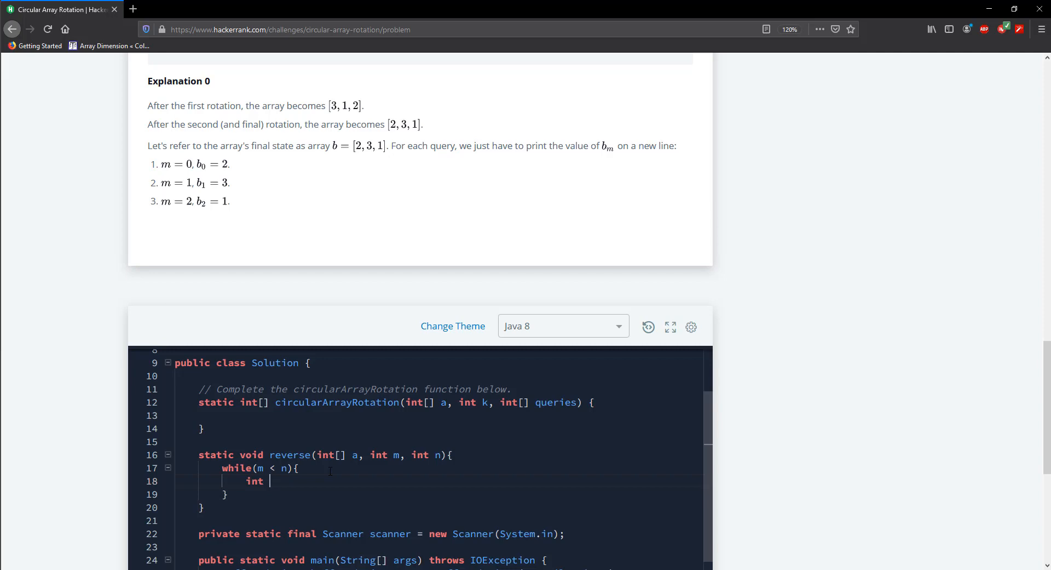
type("temp = a")
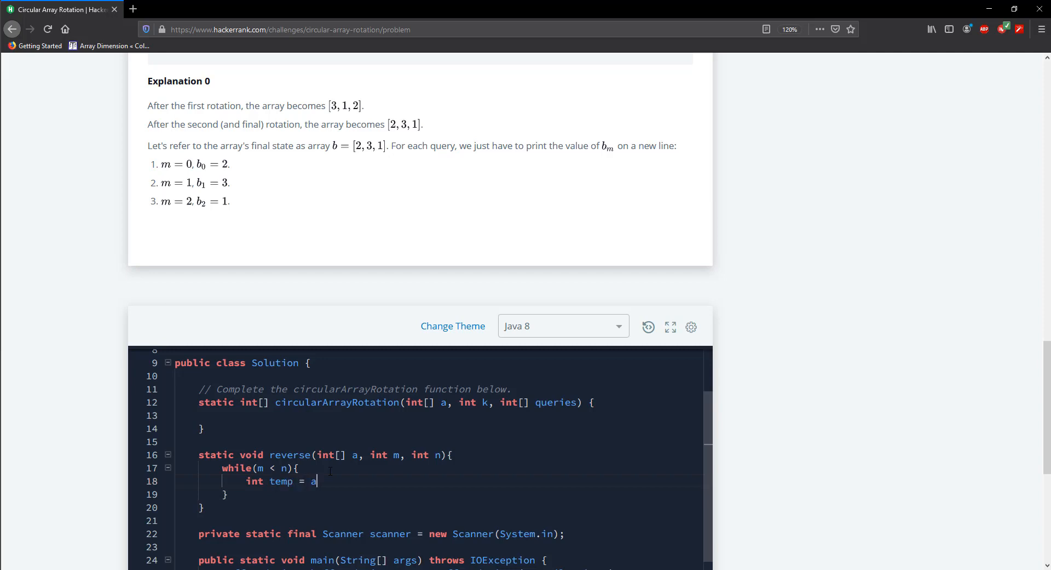
type("[m]")
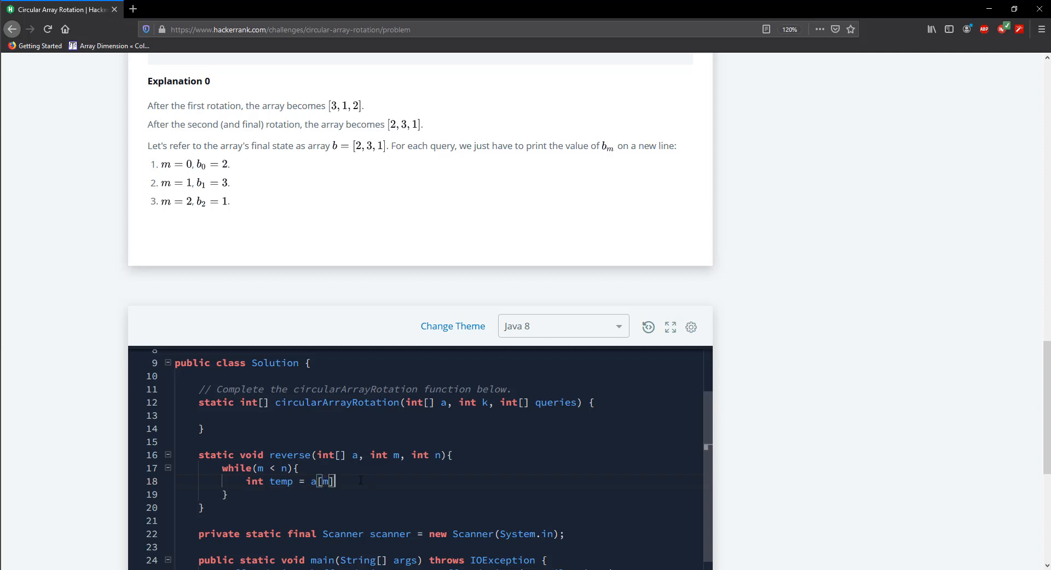
type(";")
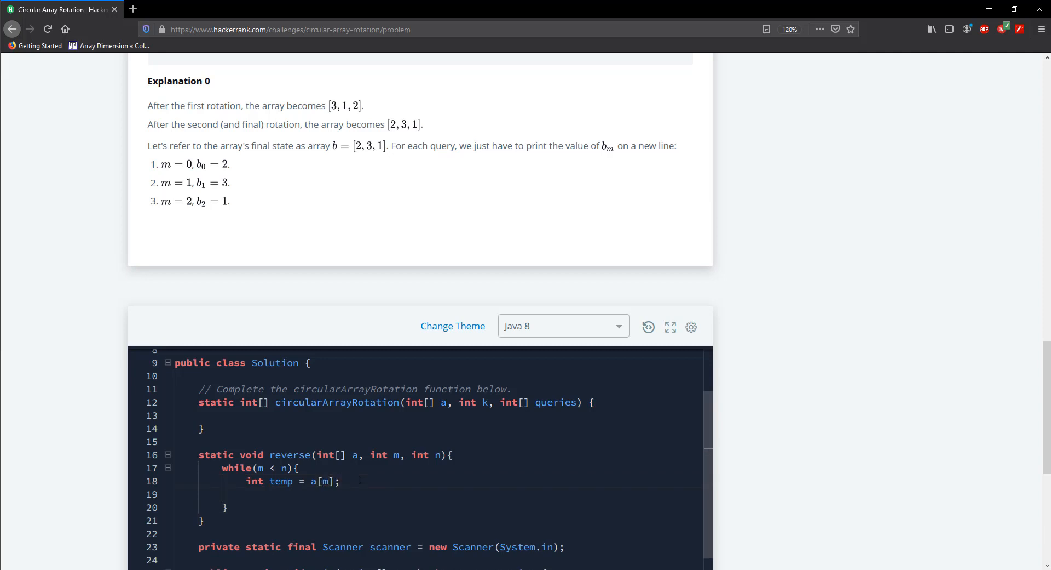
type("a[m] =-")
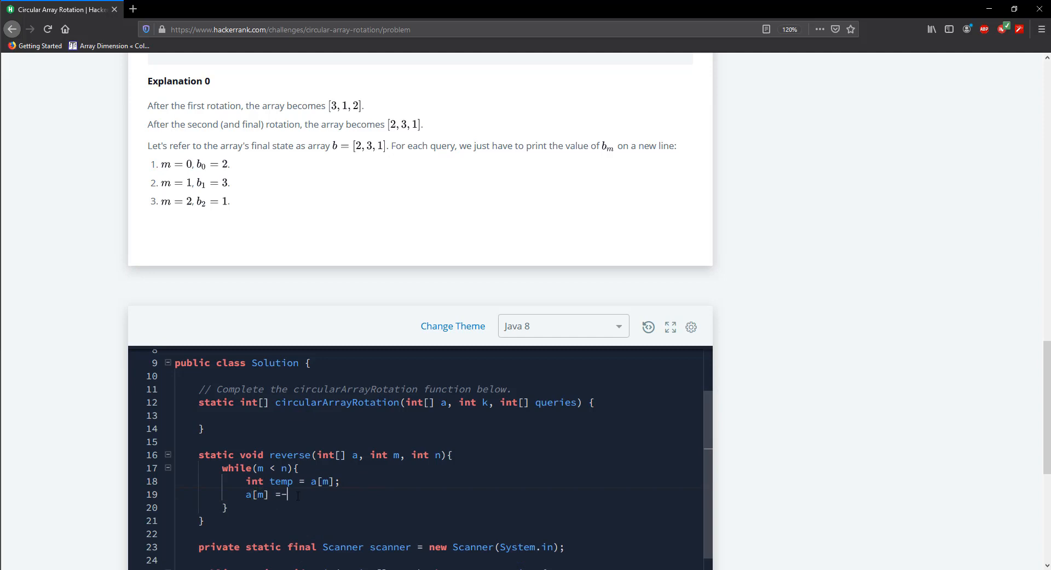
type("a")
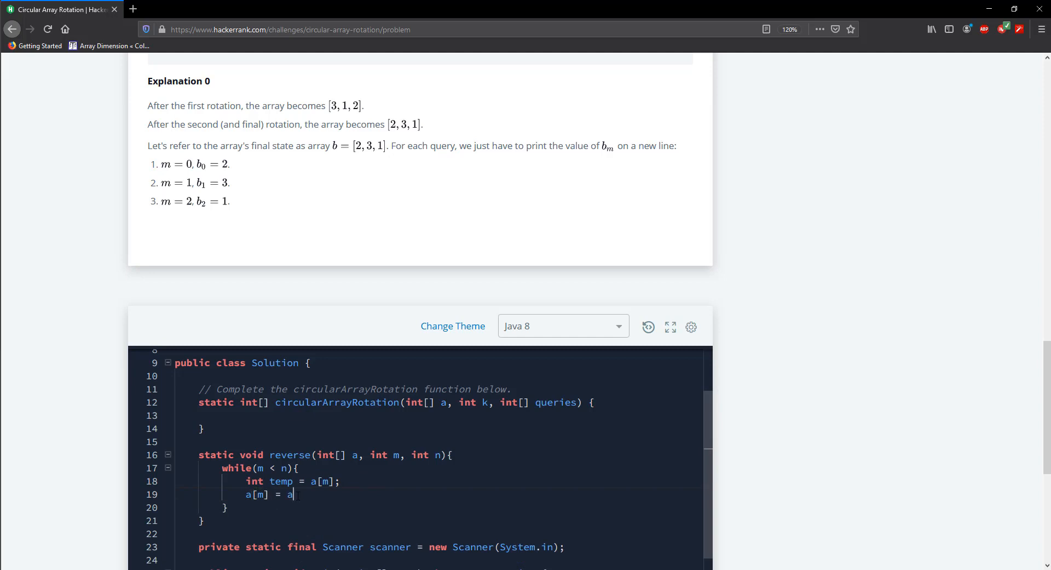
type("[]")
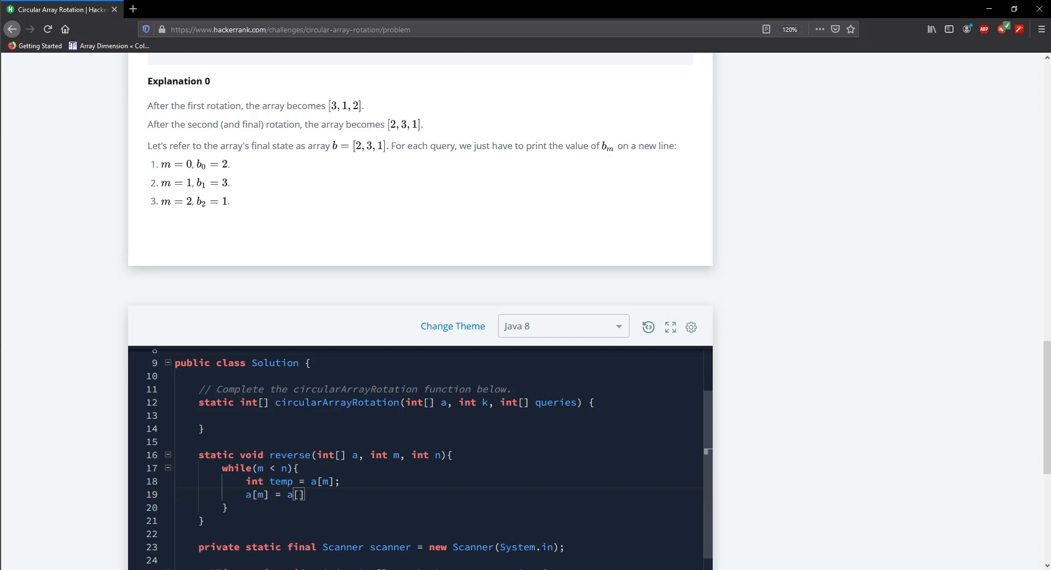
type("n")
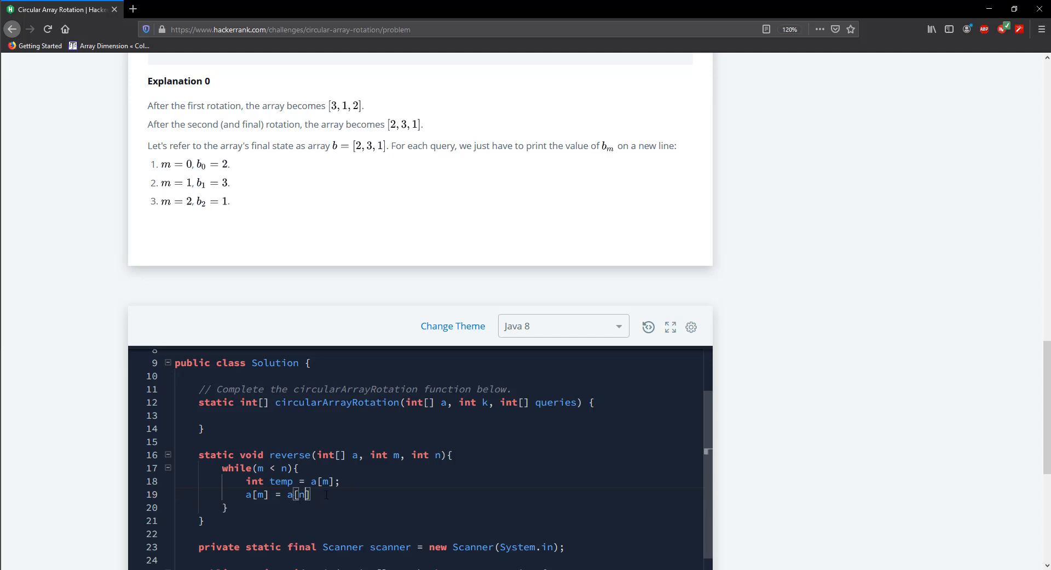
type("];")
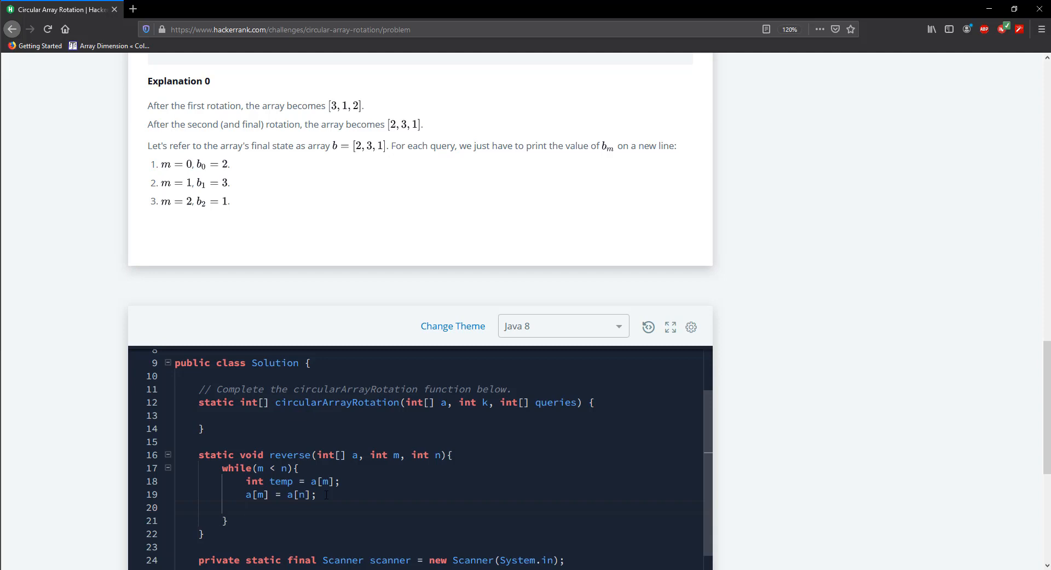
Finish the swap with a[n] = temp, then move inward with ++m and --n.
type("a[n] =")
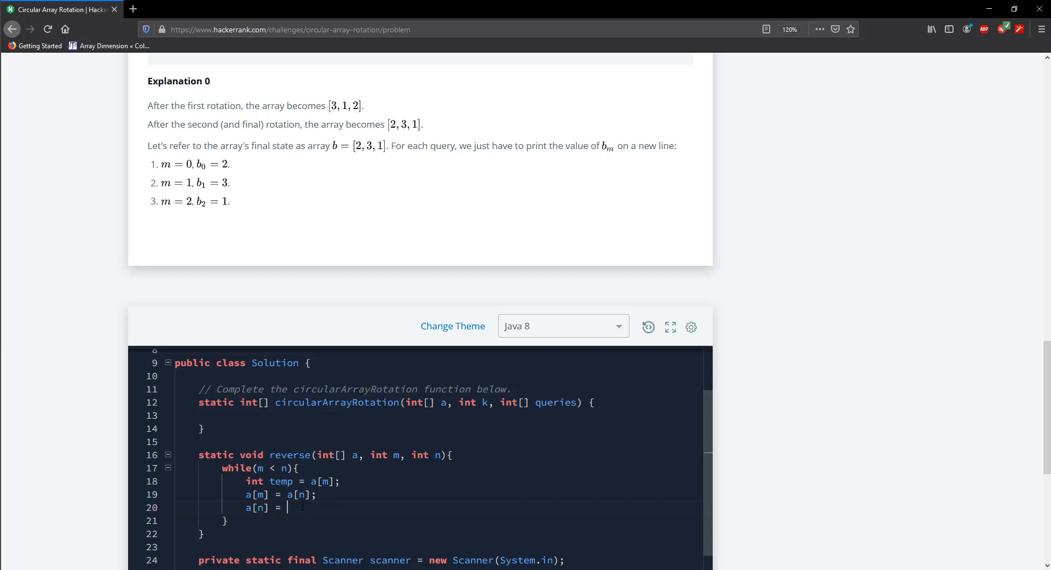
type("t")
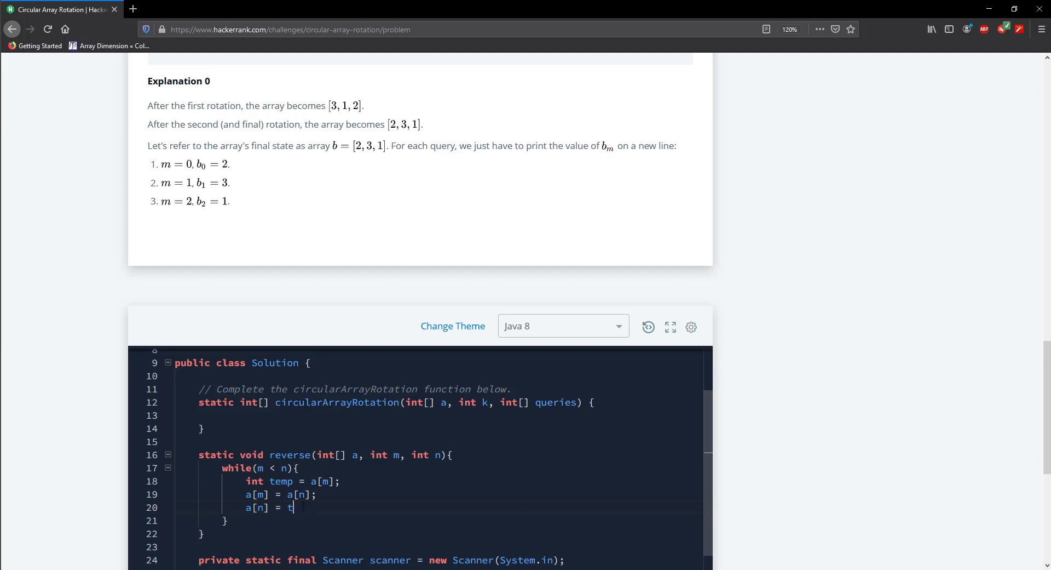
type("emp;")
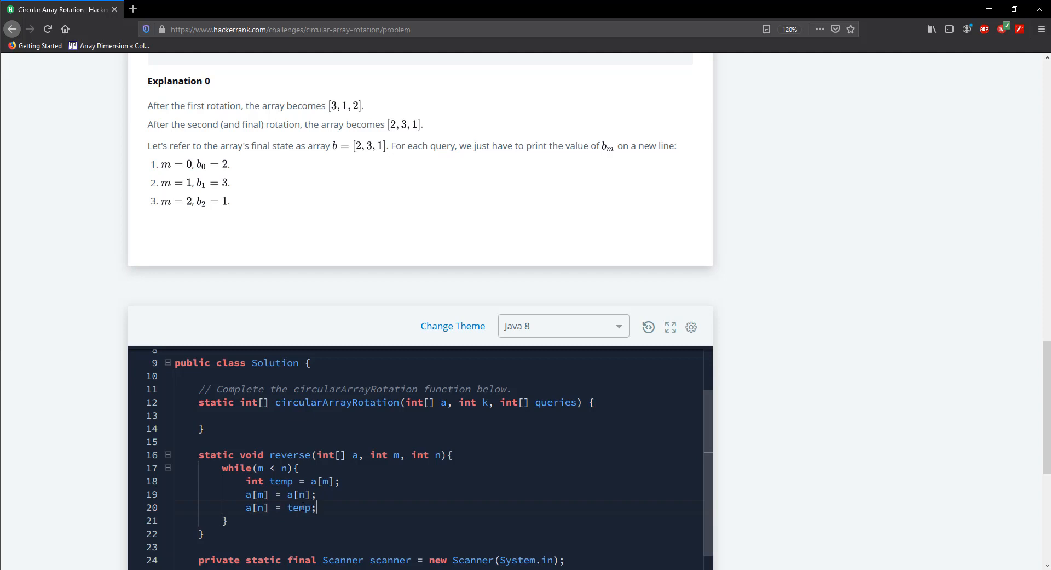
type("+")
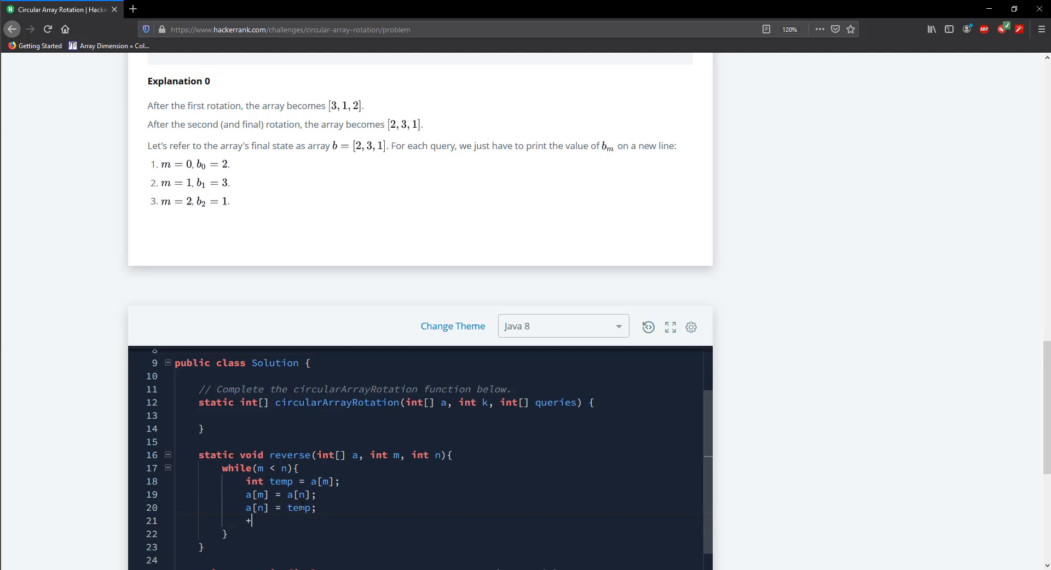
type("+m;")
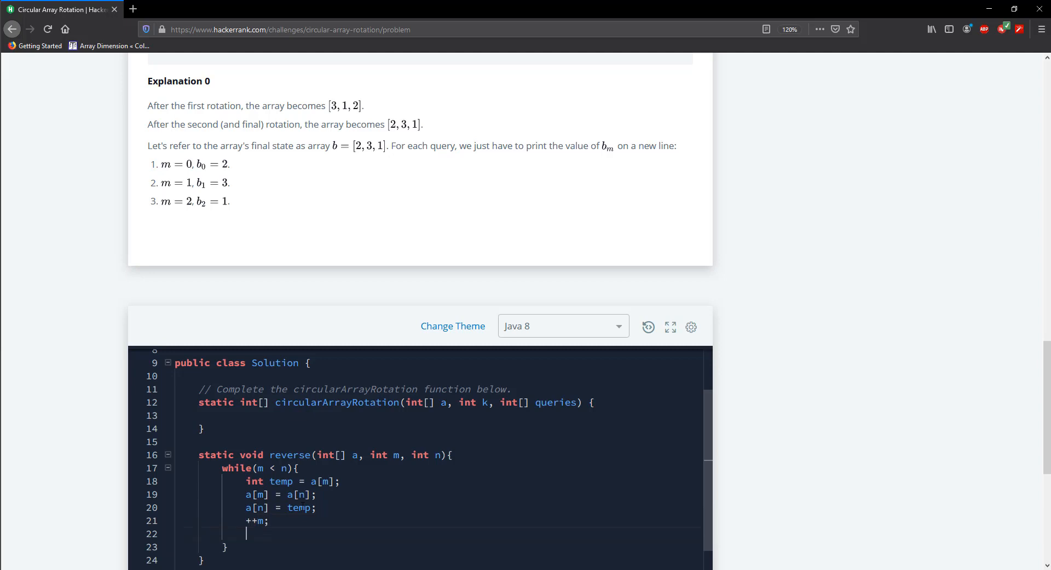
type("--n;")
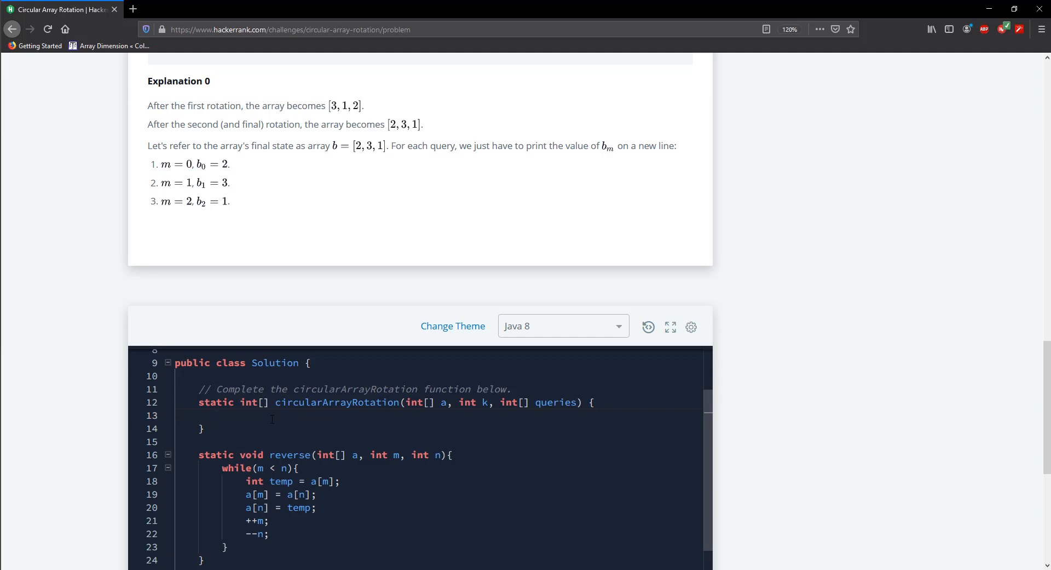
Write k = k % a.length and final int SIZE = a.length - 1 in circularArrayRotation.
type("k")
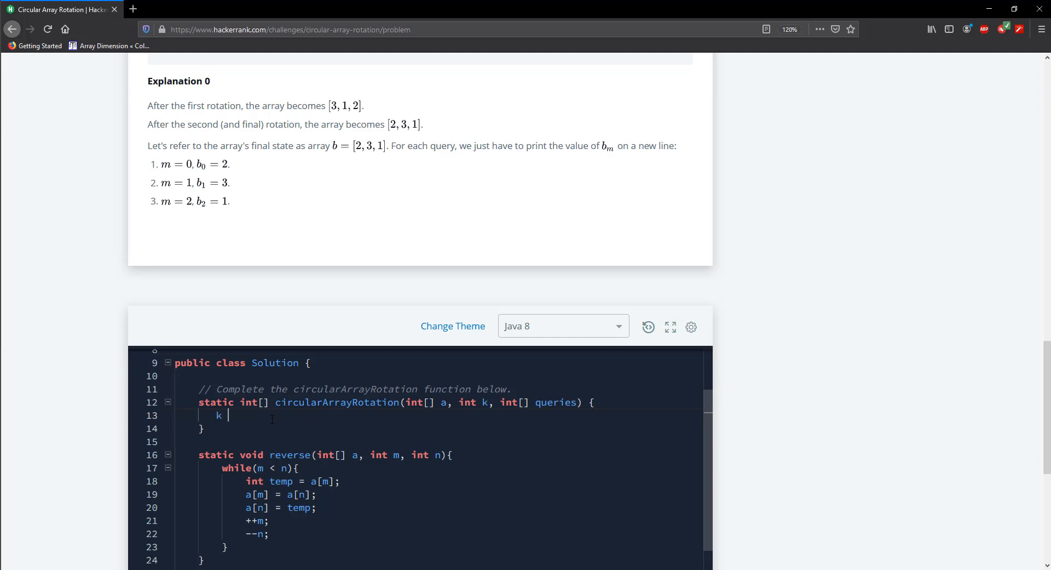
type("=")
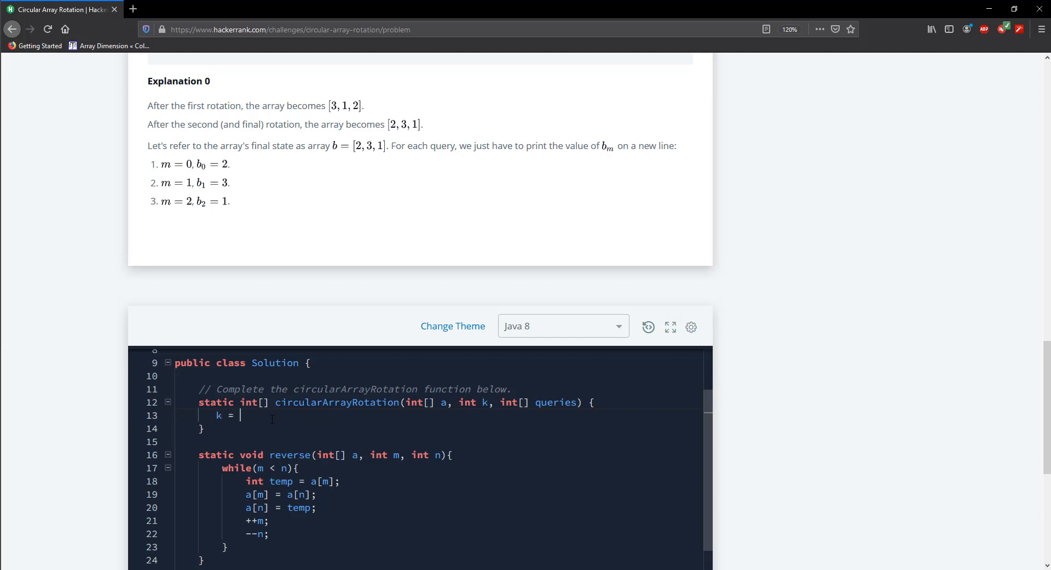
type("k %")
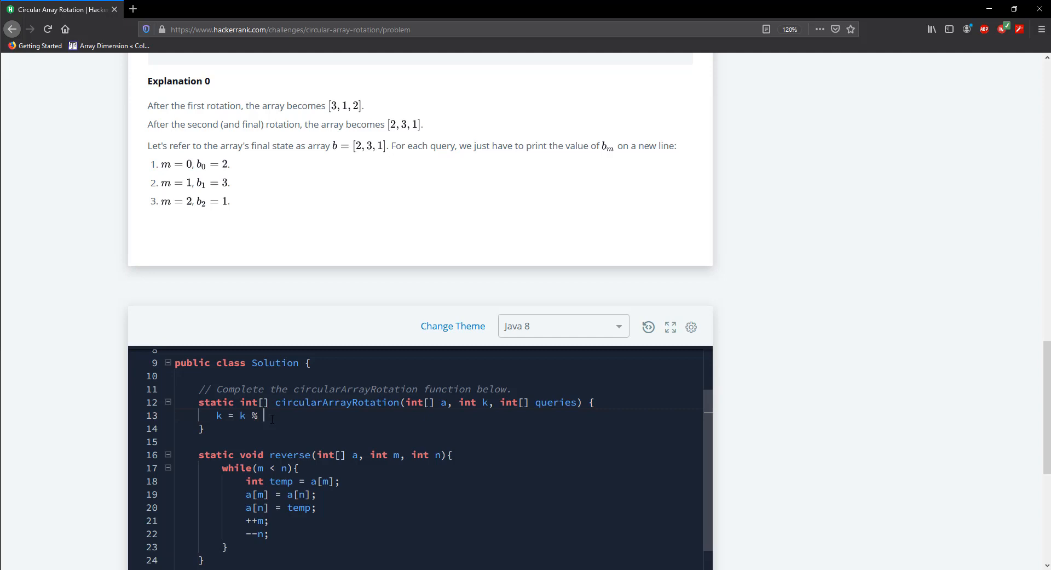
type("a.length;")
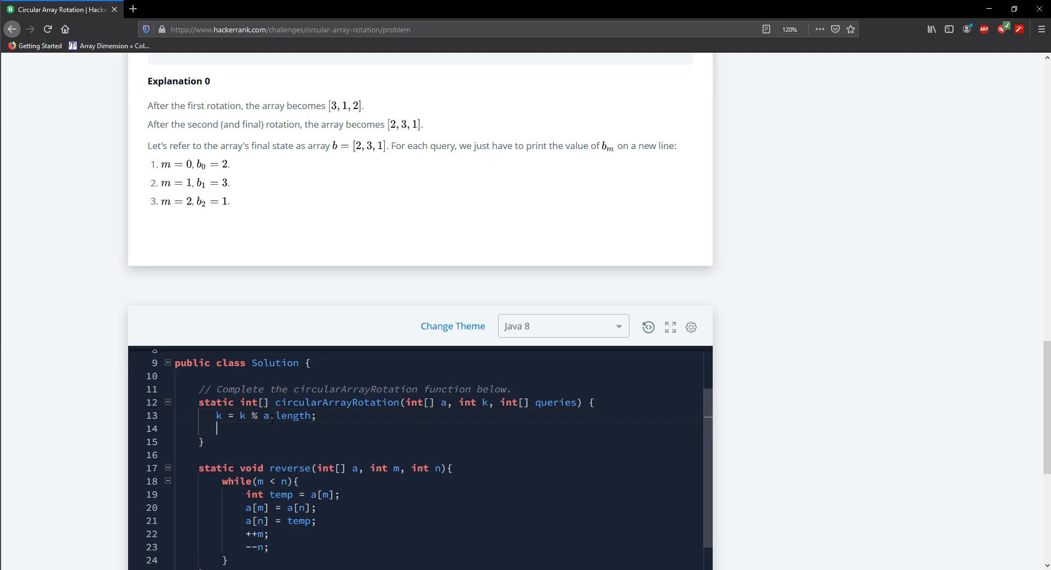
type("final")
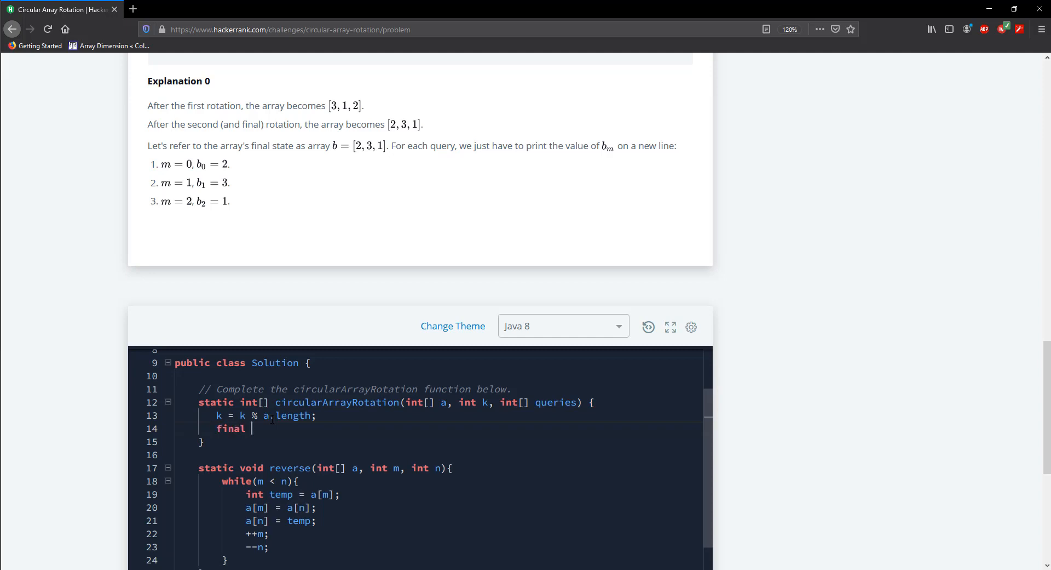
type("int S")
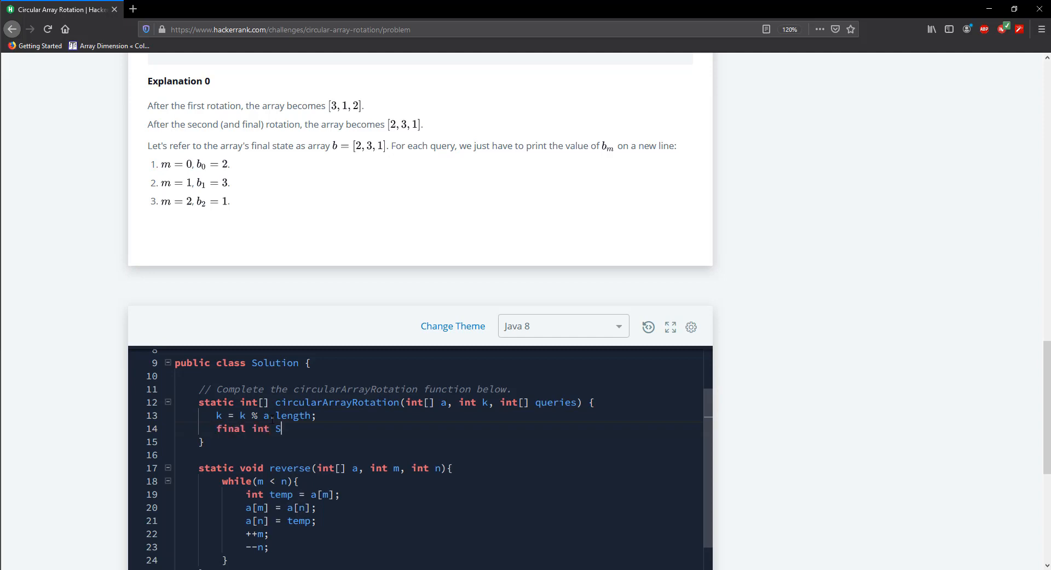
type("IZE = a")
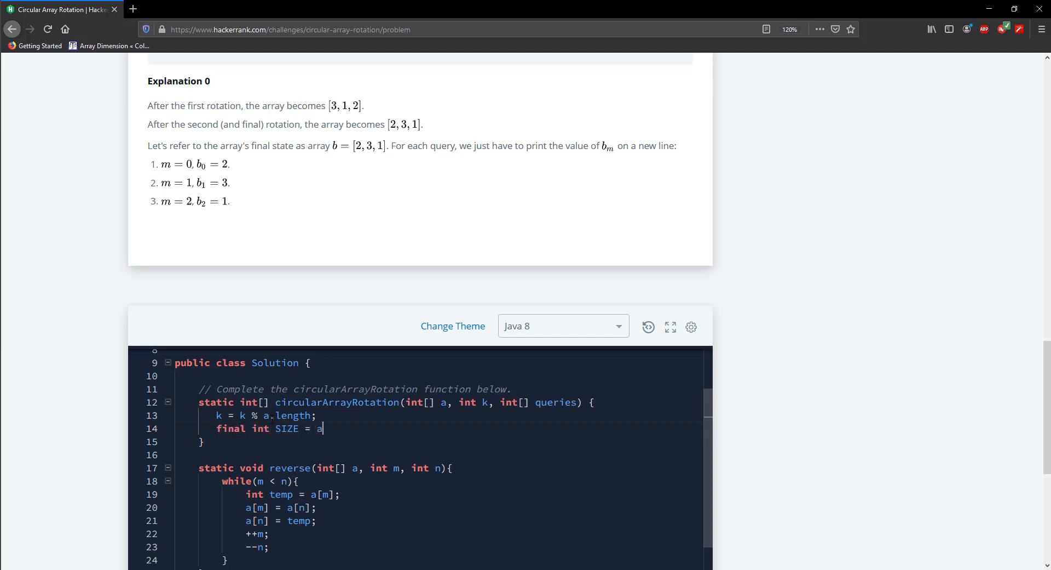
type(".length - 1")
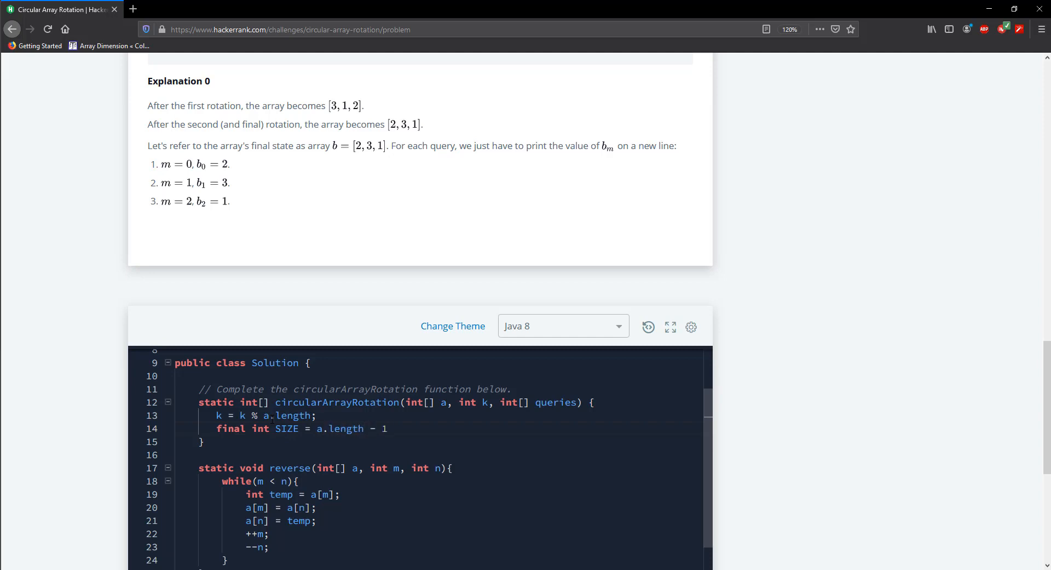
Call reverse(a, 0, SIZE) and reverse(a, 0, k - 1) to rotate the array.
type(";")
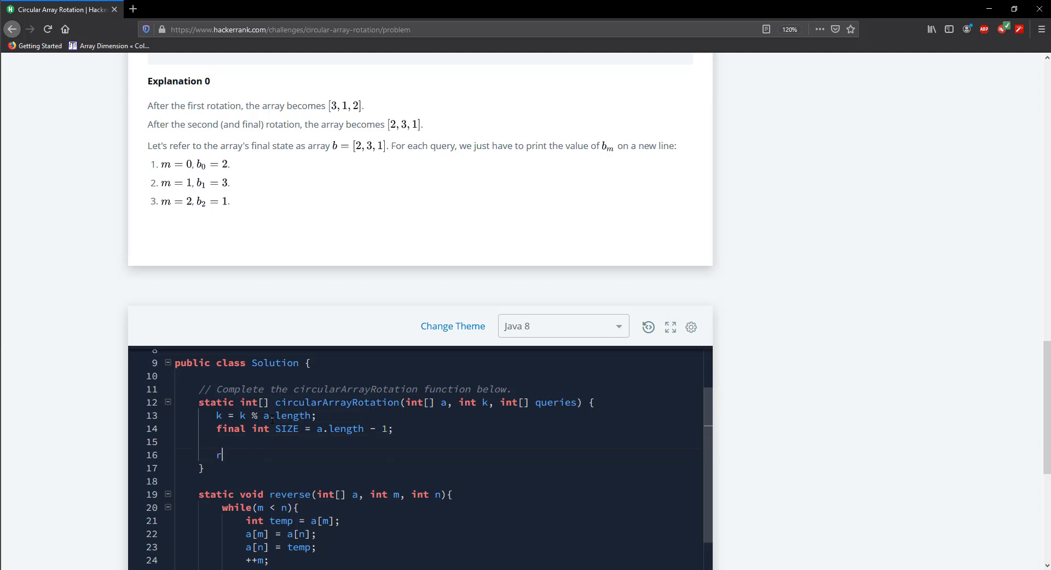
type("everse(a, 0, S")
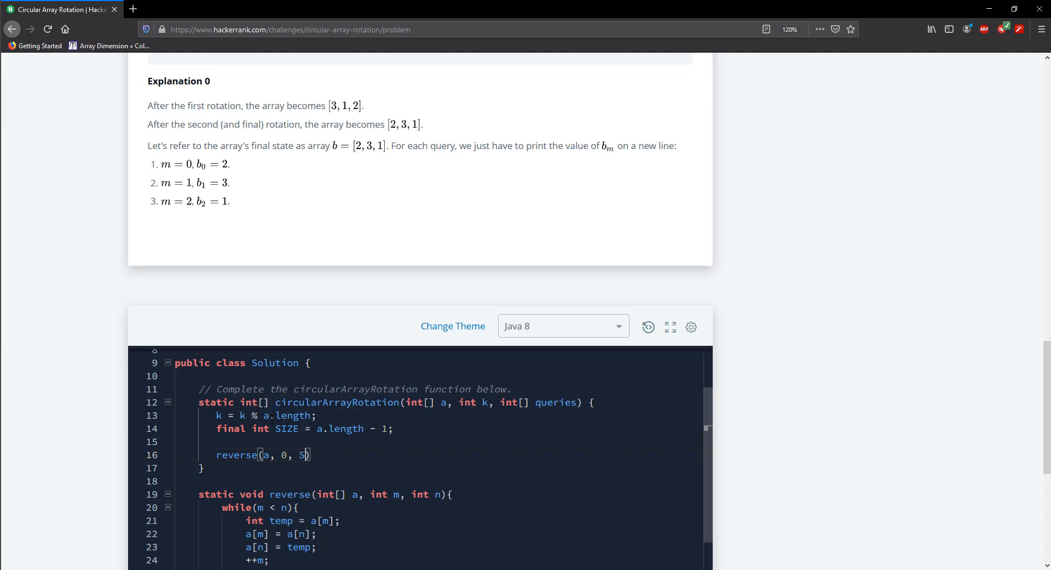
type("IZE")
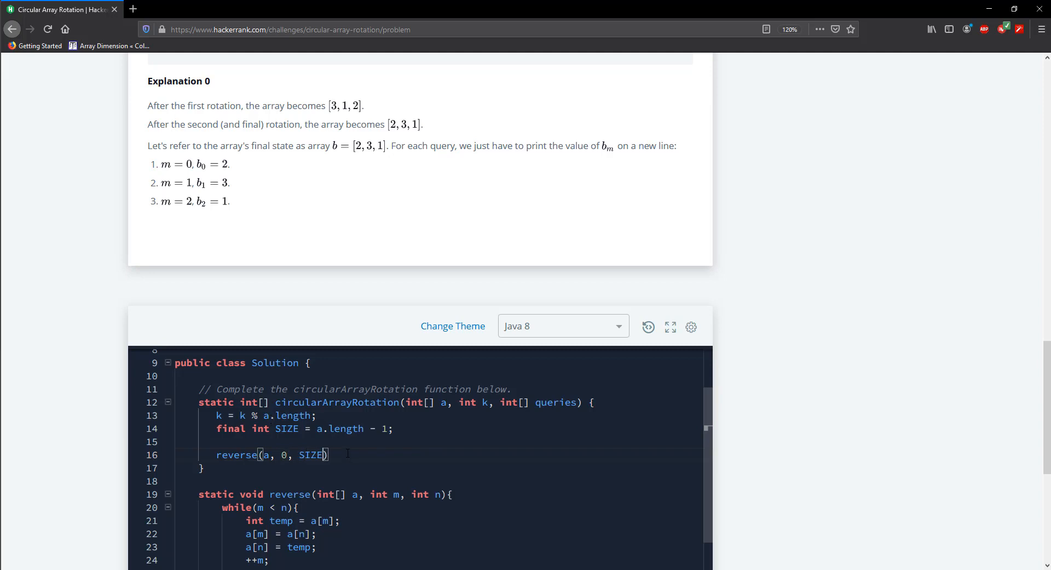
type(";")
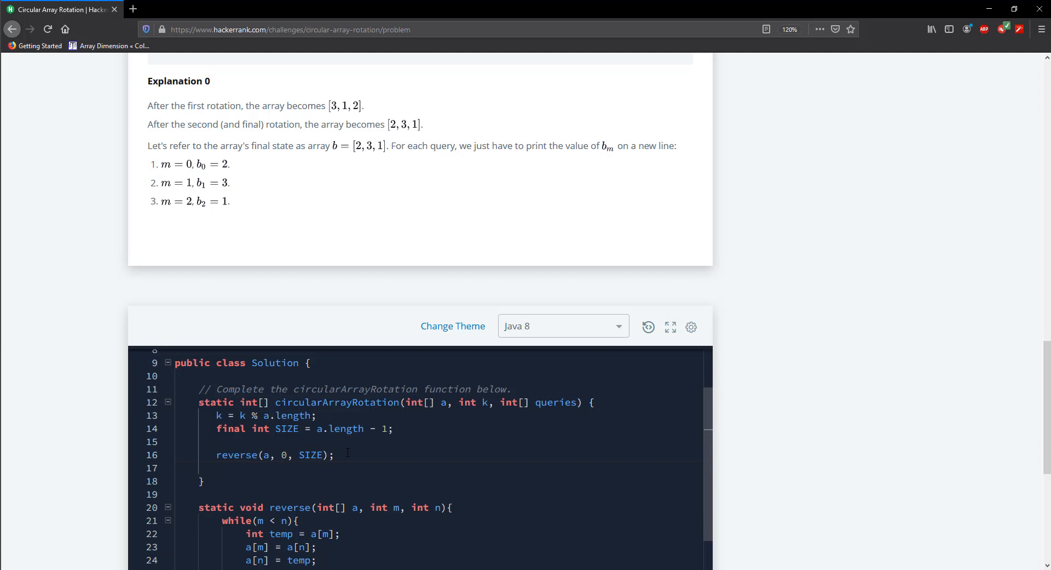
type("rever")
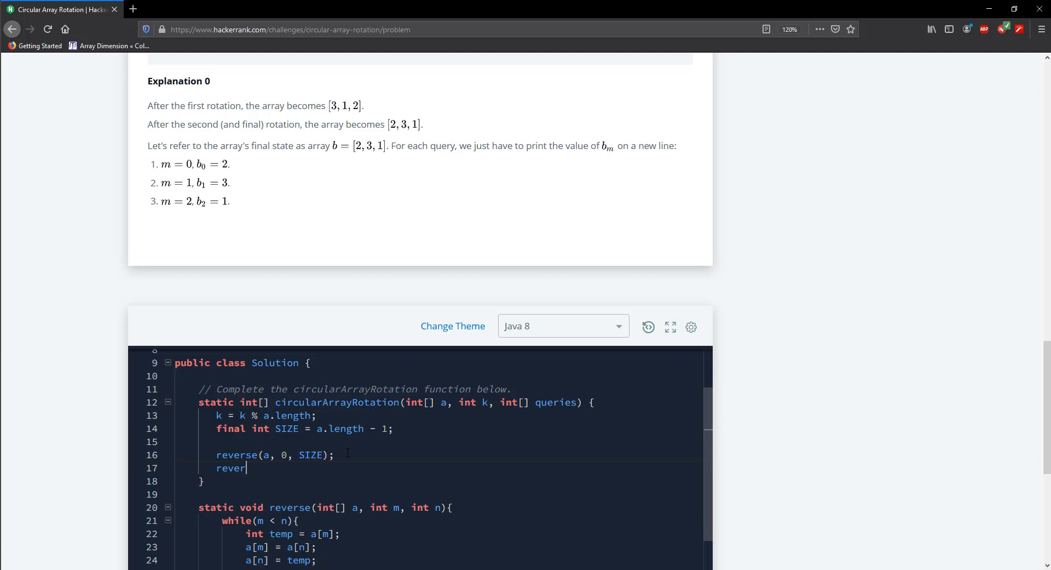
type("se(a)")
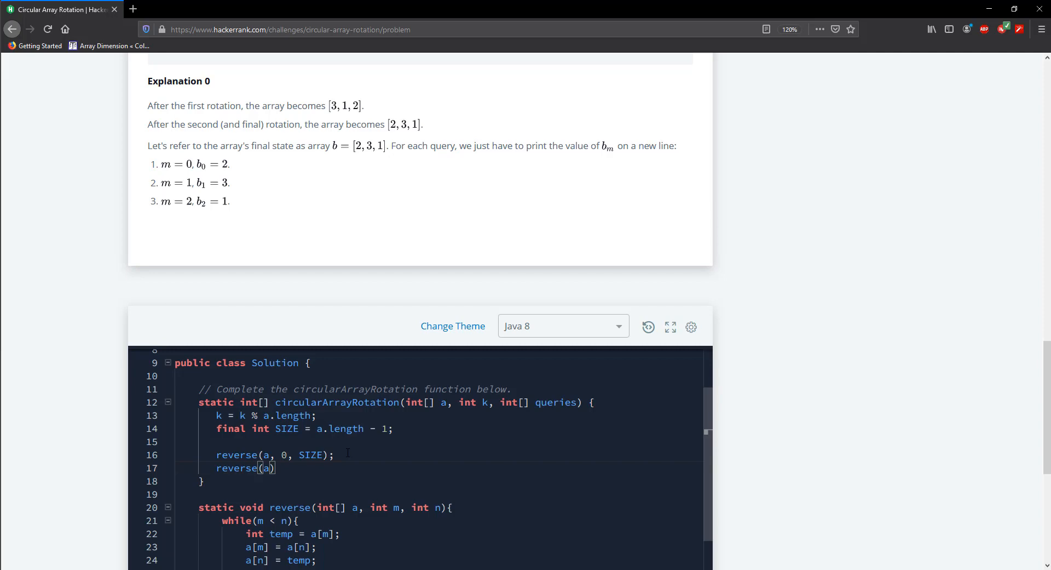
type("0,")
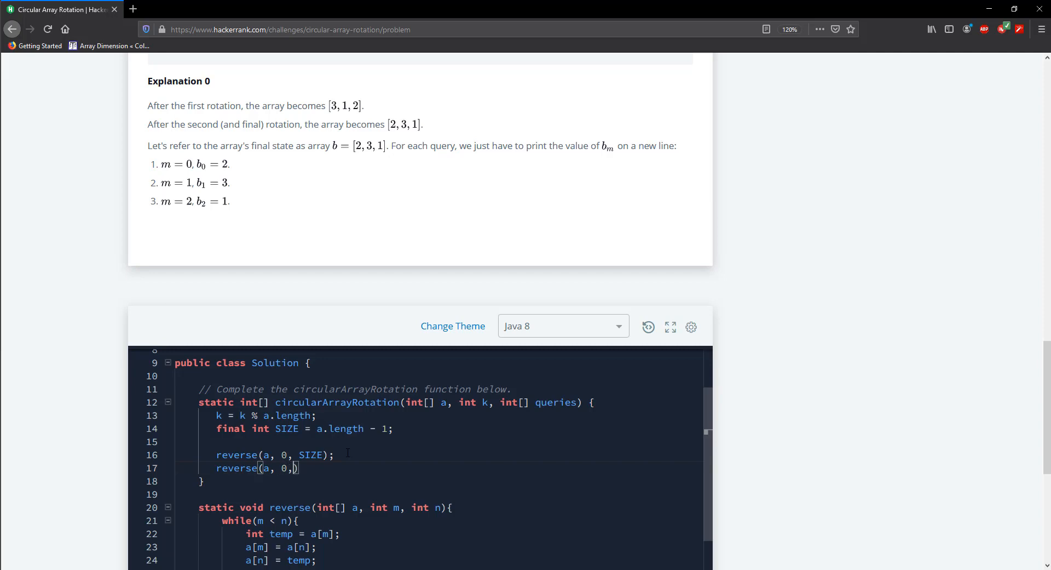
type("k -")
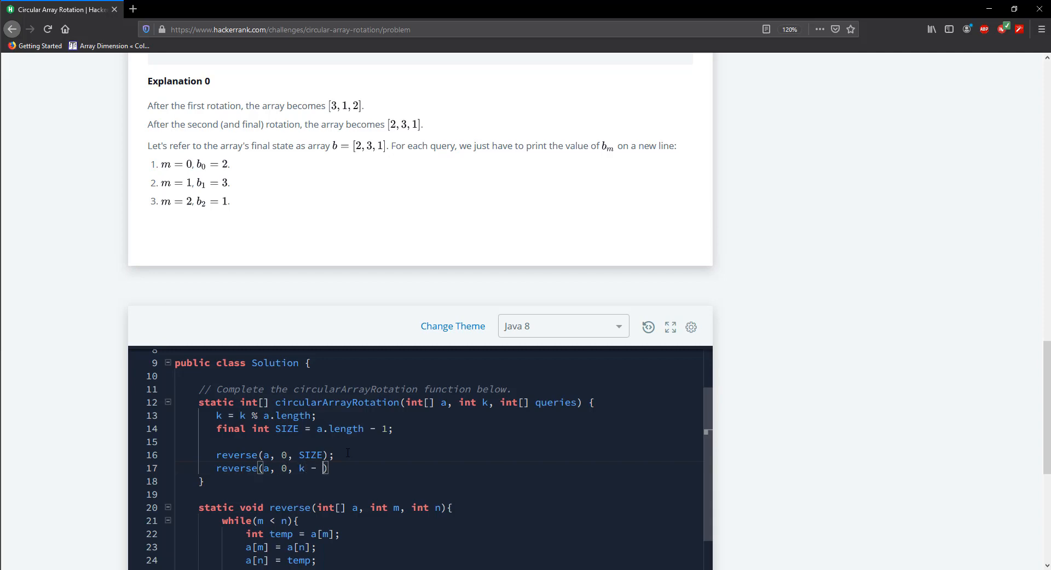
type("1")
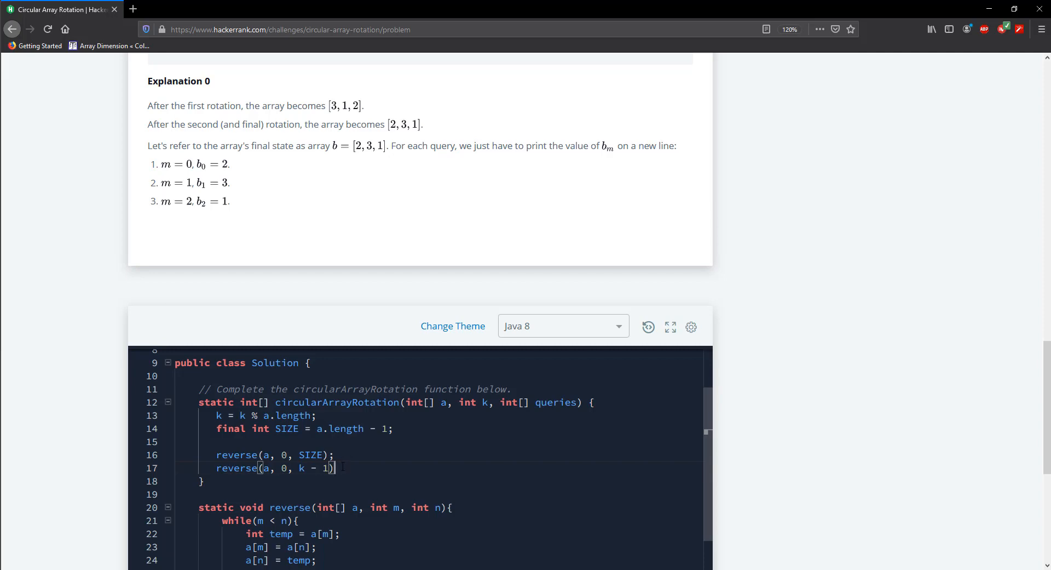
type(";")
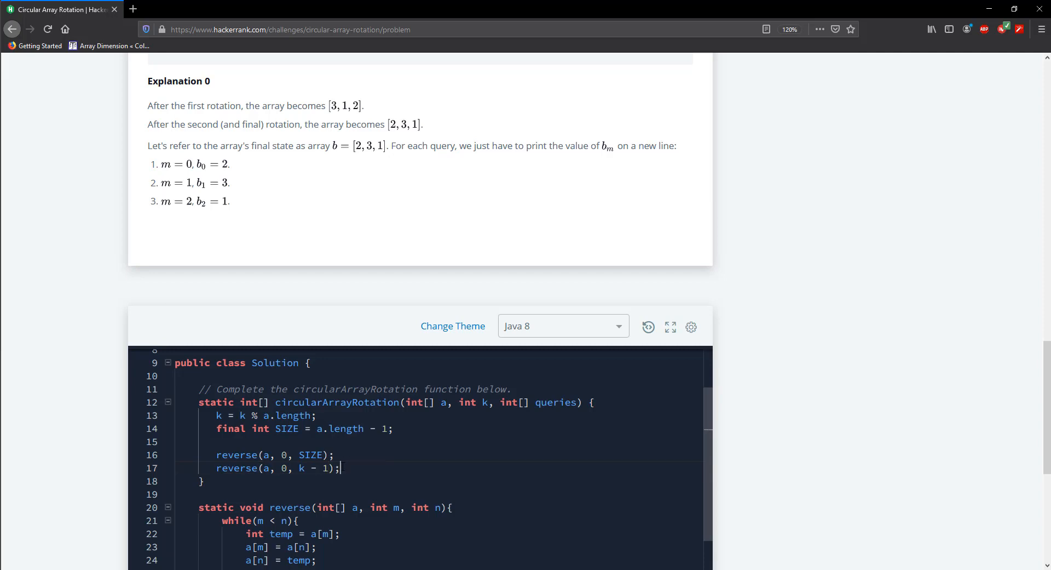
Add the third call reverse(a, k, SIZE) for the remaining elements.
type("rever")
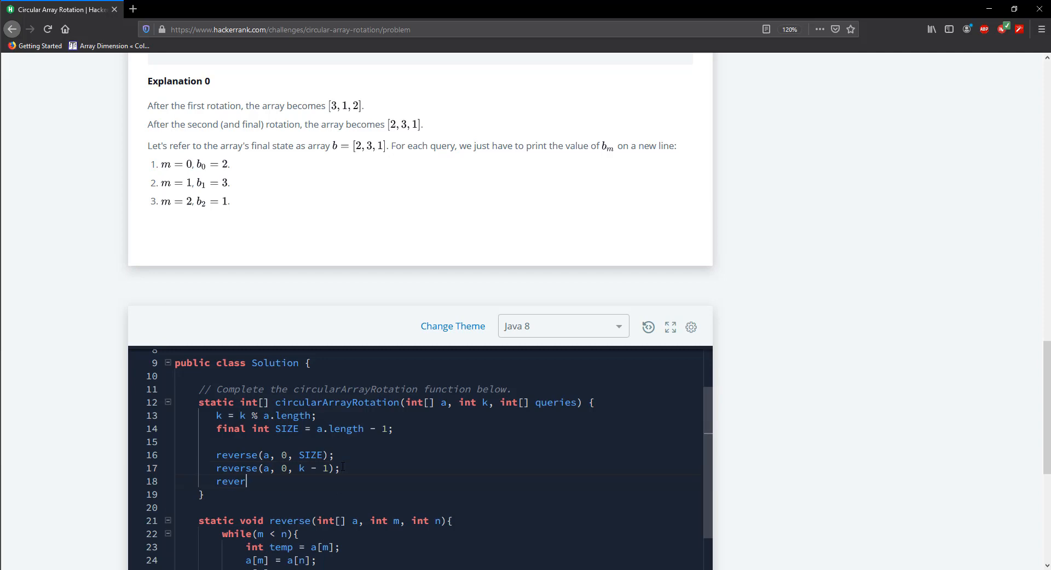
type("se()")
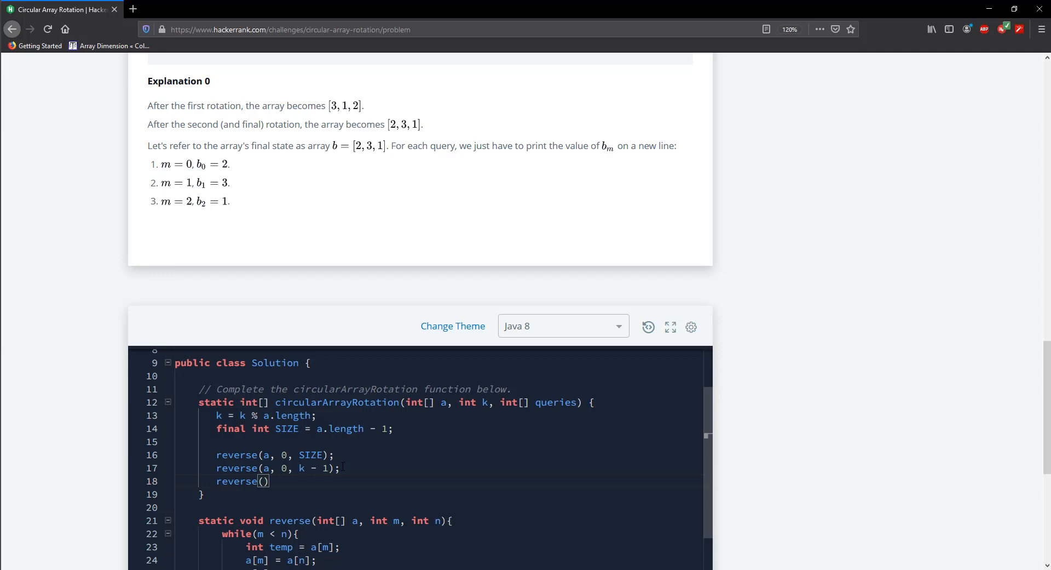
type("a, k")
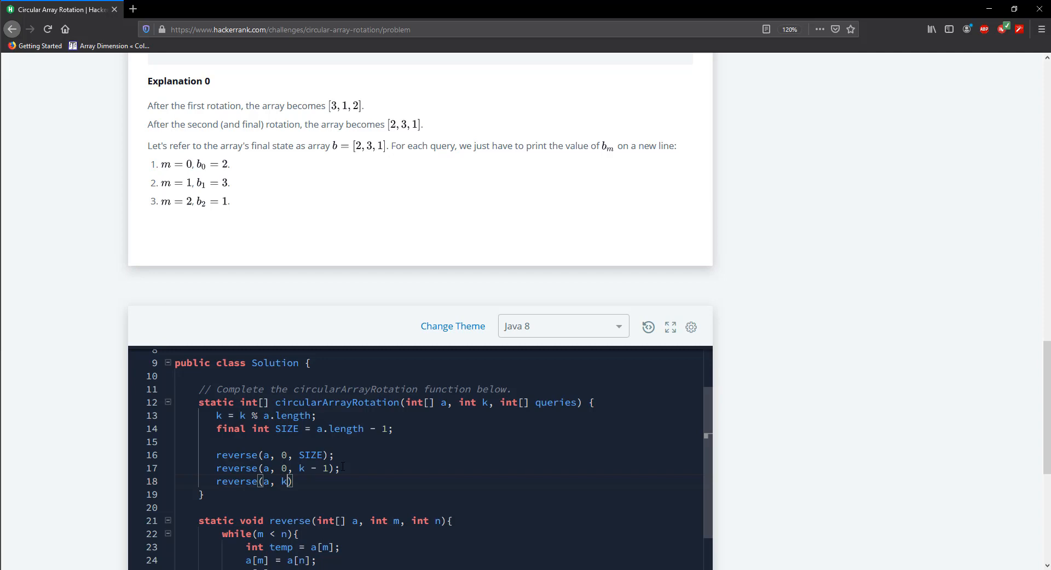
type("SIZE")
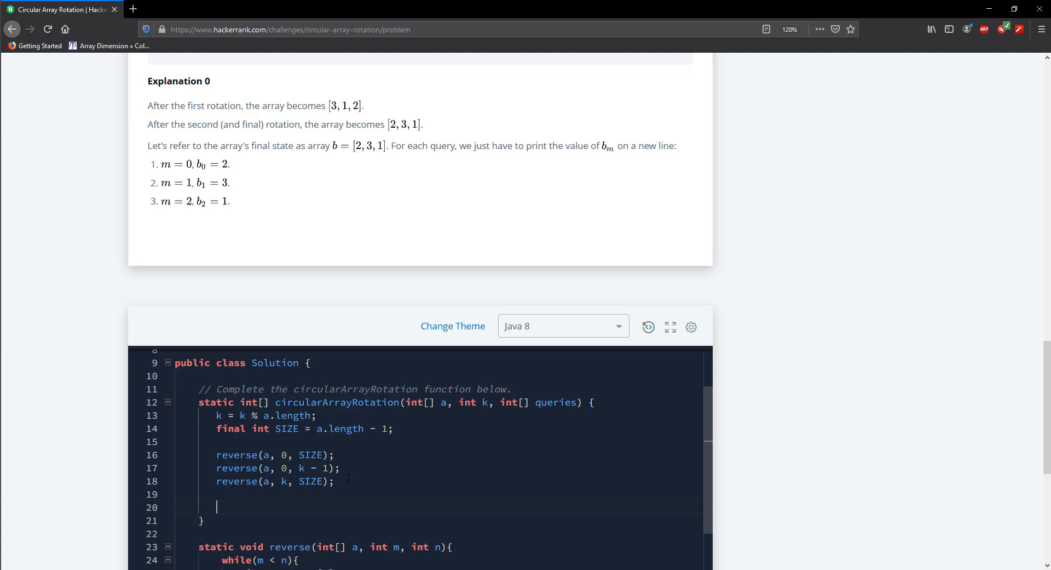
Declare int[] arr = new int[queries.length] after the reverse calls.
type("int")
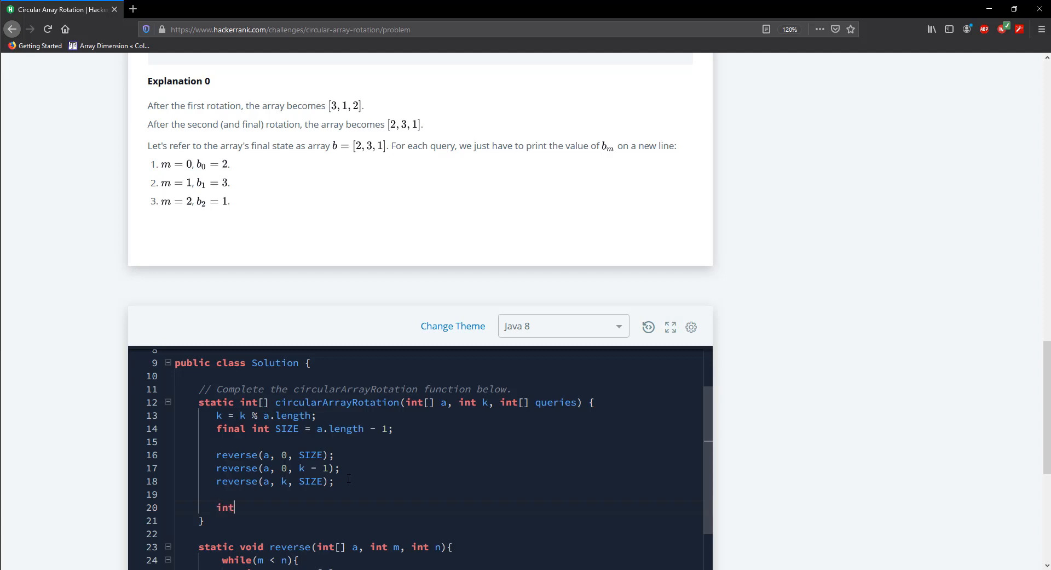
type("[]")
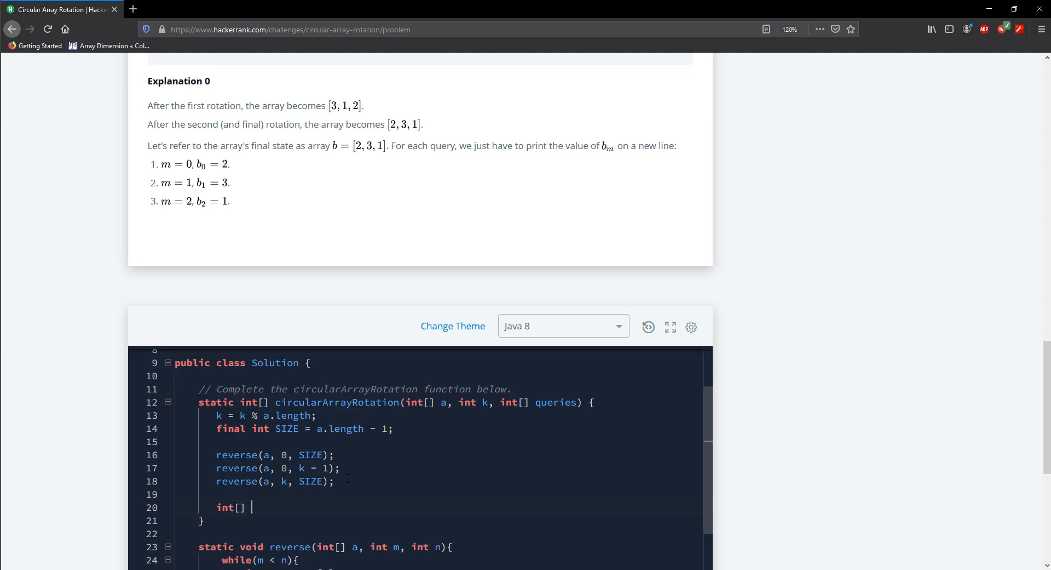
type("arr =")
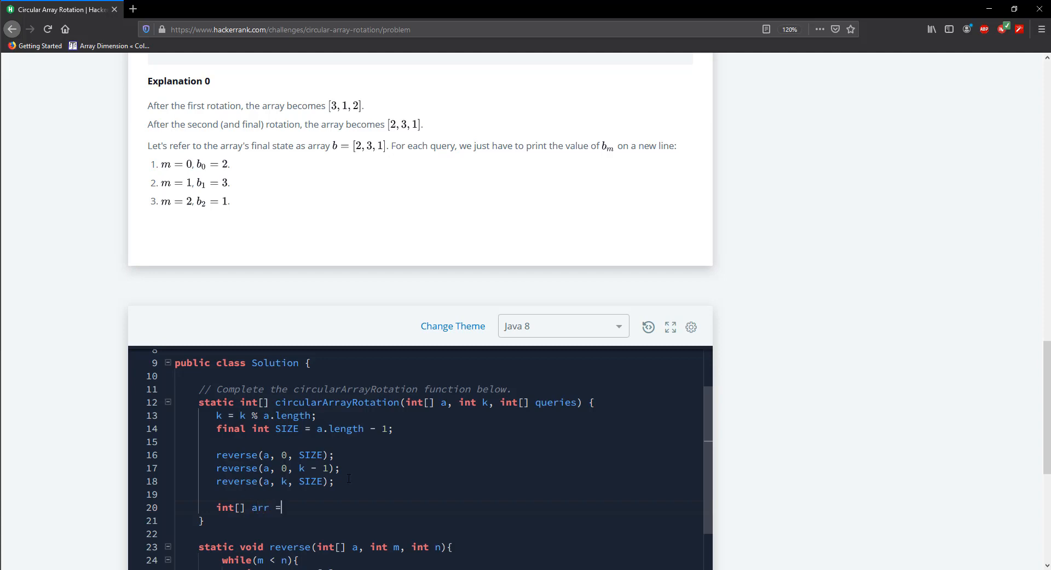
type("new int[]")
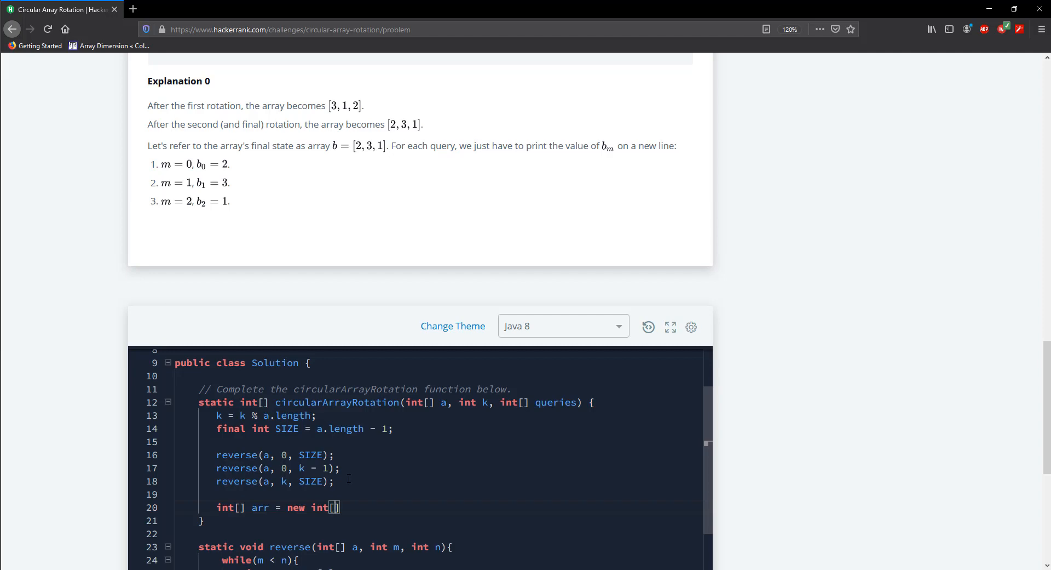
type("q")
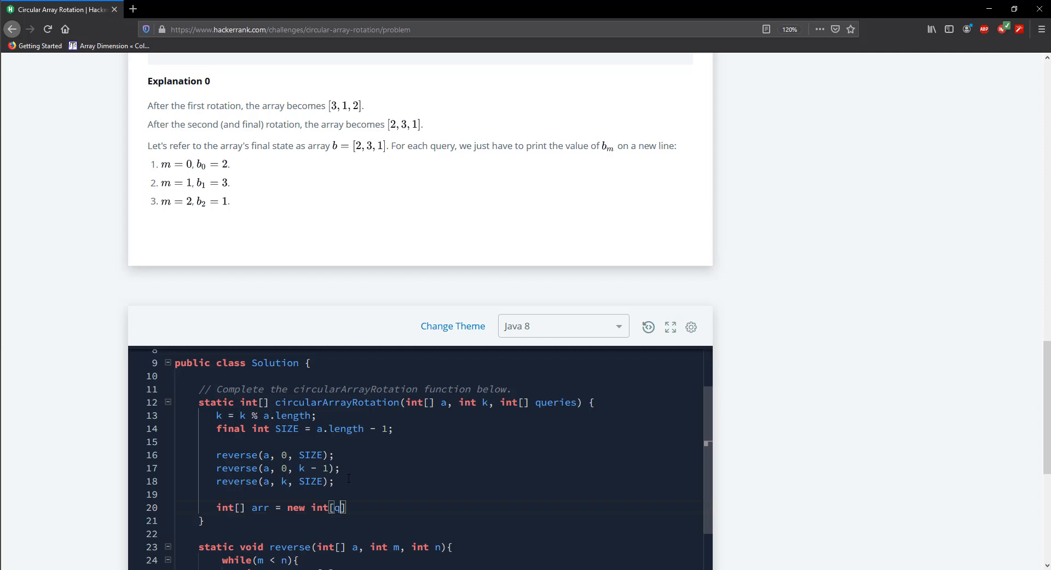
type("ueries")
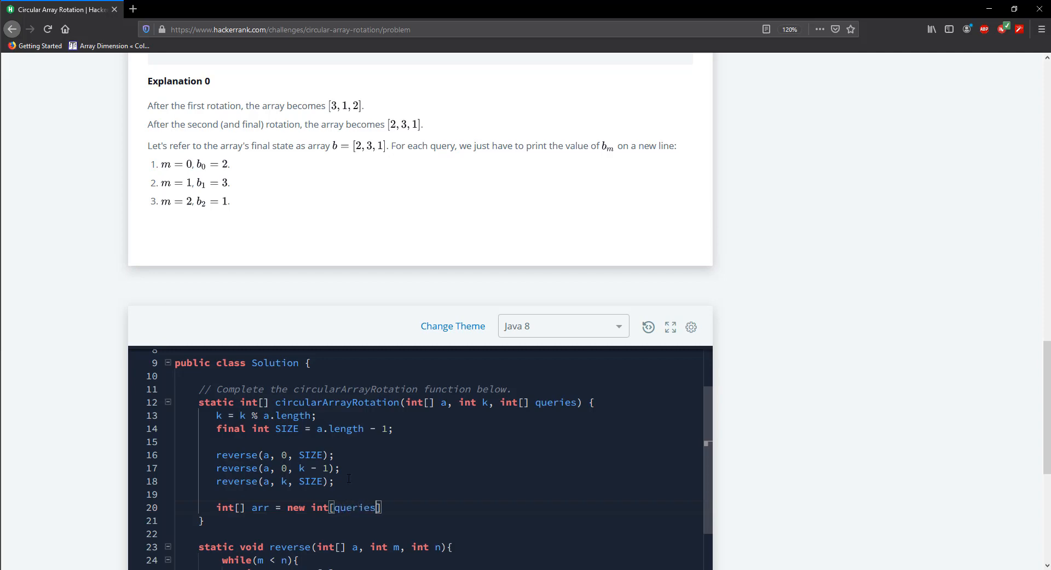
type(".length")
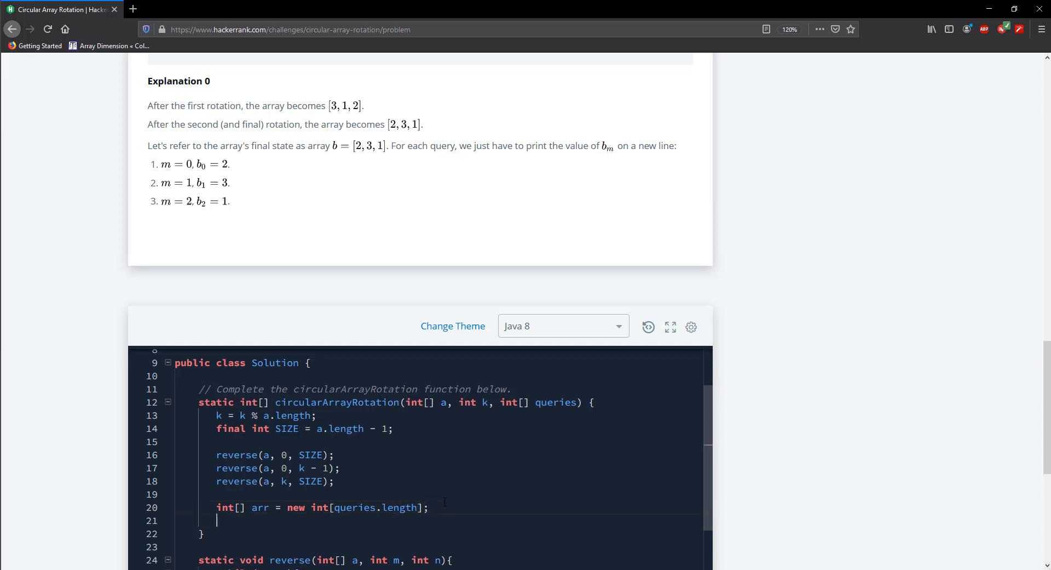
Write a for loop over i from 0 to arr.length with ++i.
type("for")
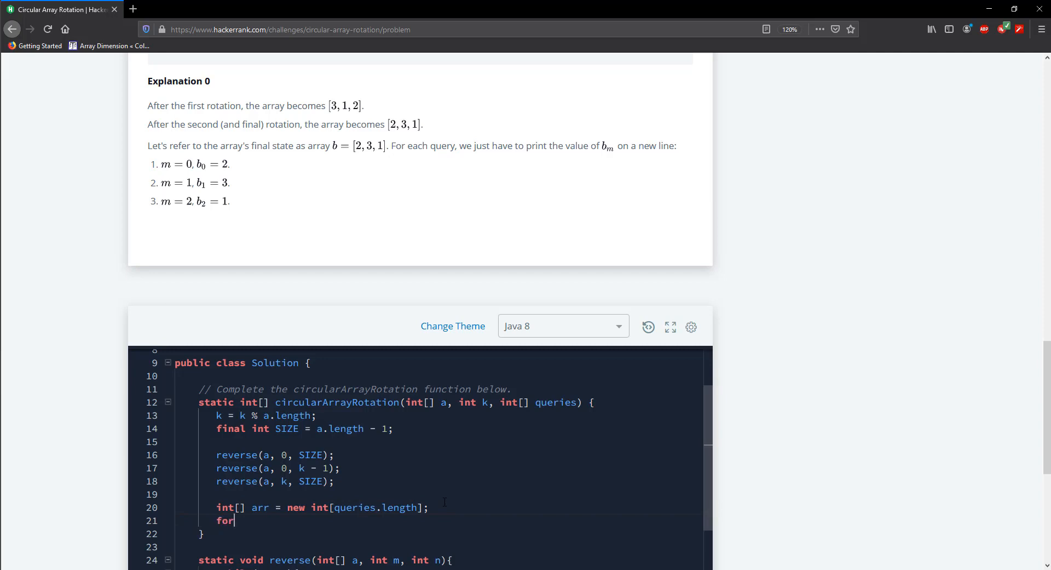
type("()")
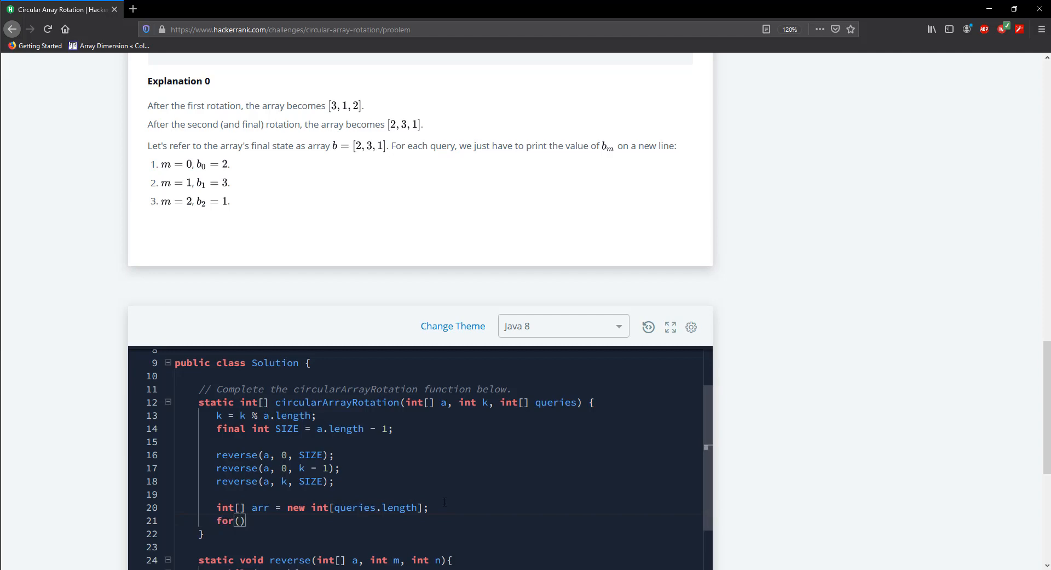
type("int i = 0;")
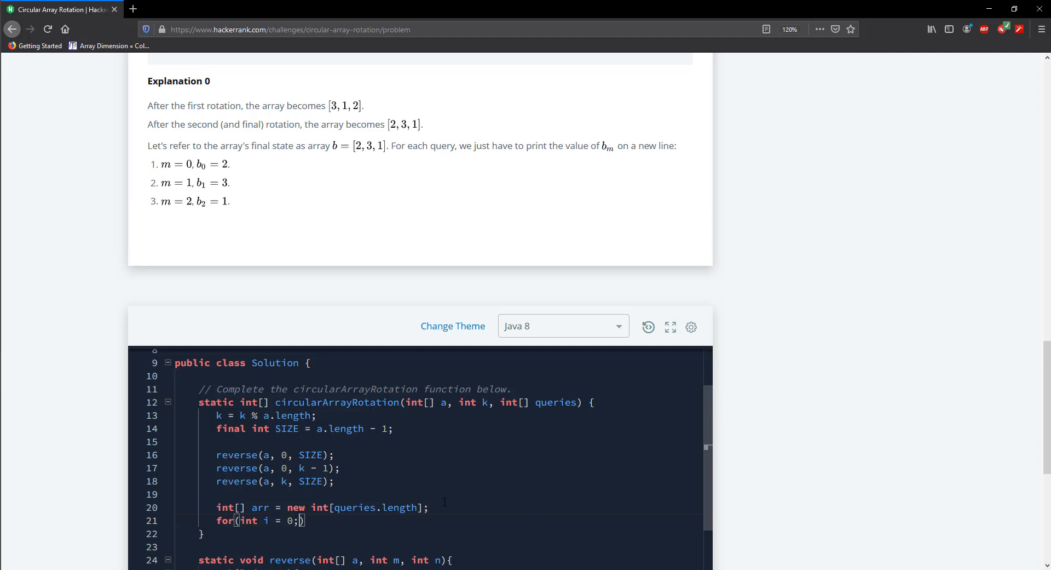
type("i")
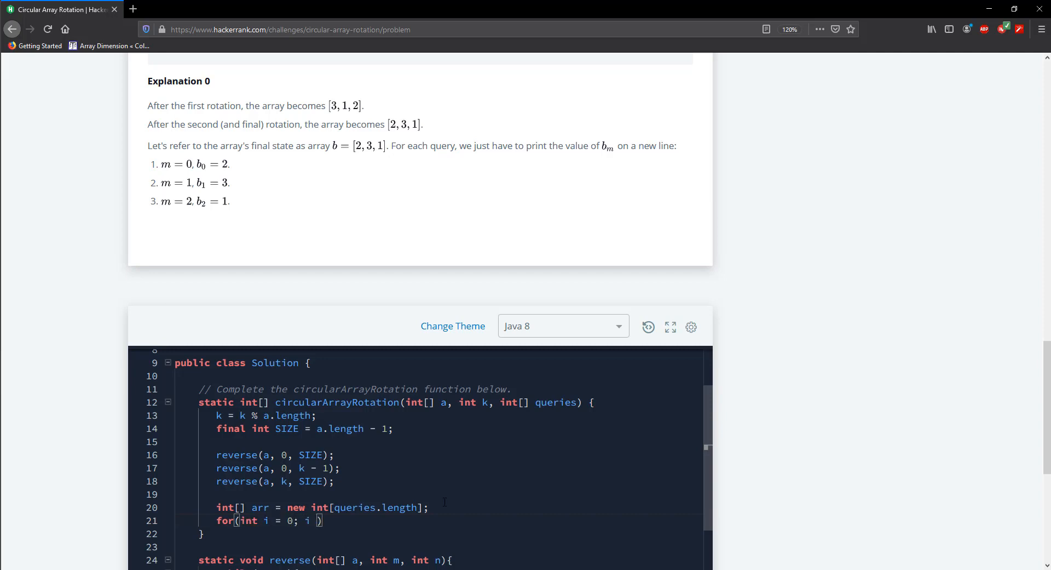
type("< a")
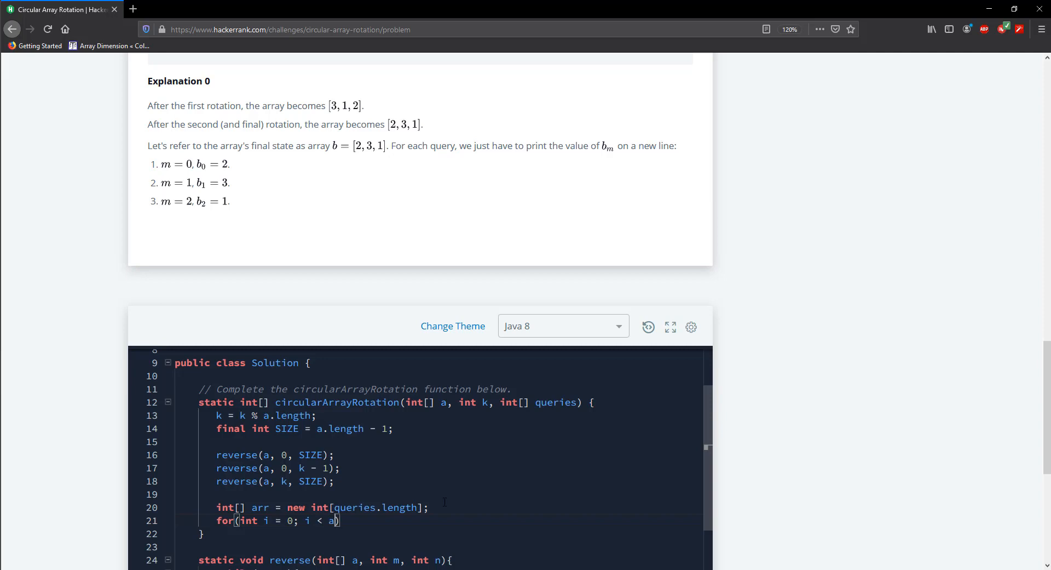
type("rr.length;")
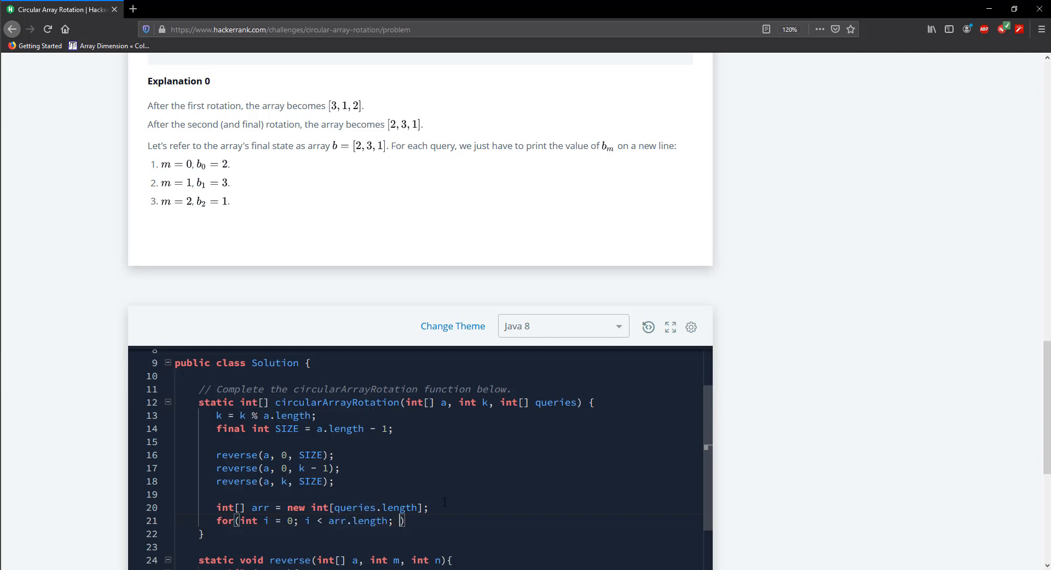
type("++")
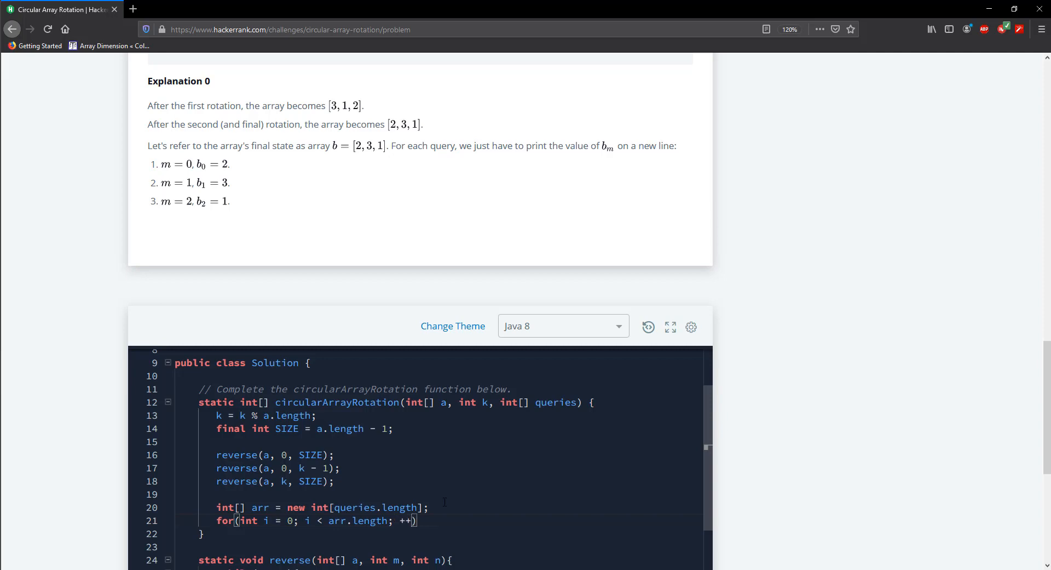
type("i")
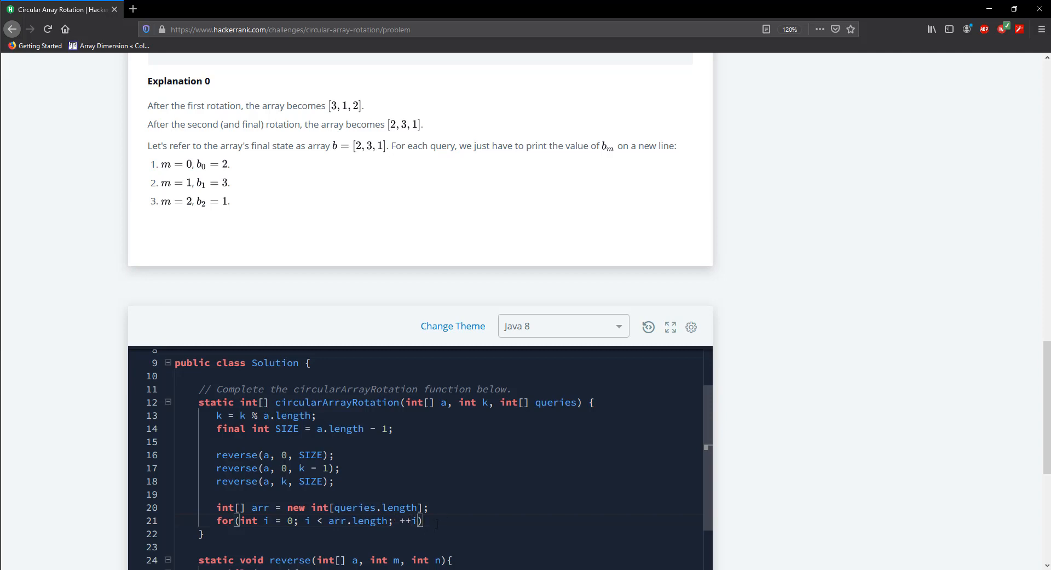
key("enter")
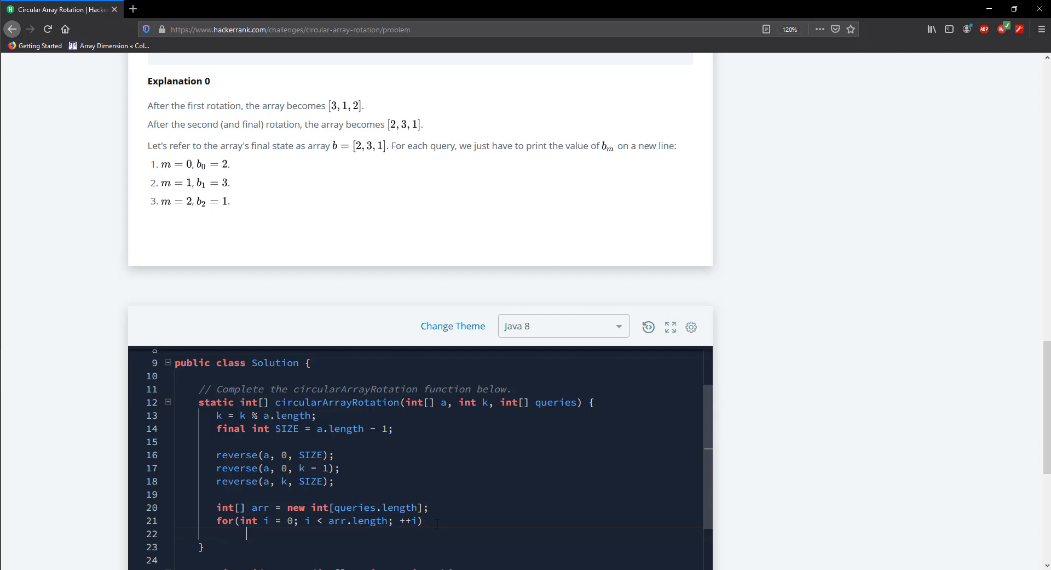
Fill arr[i] = a[queries[i]] in the loop body and return arr.
type("arr[]")
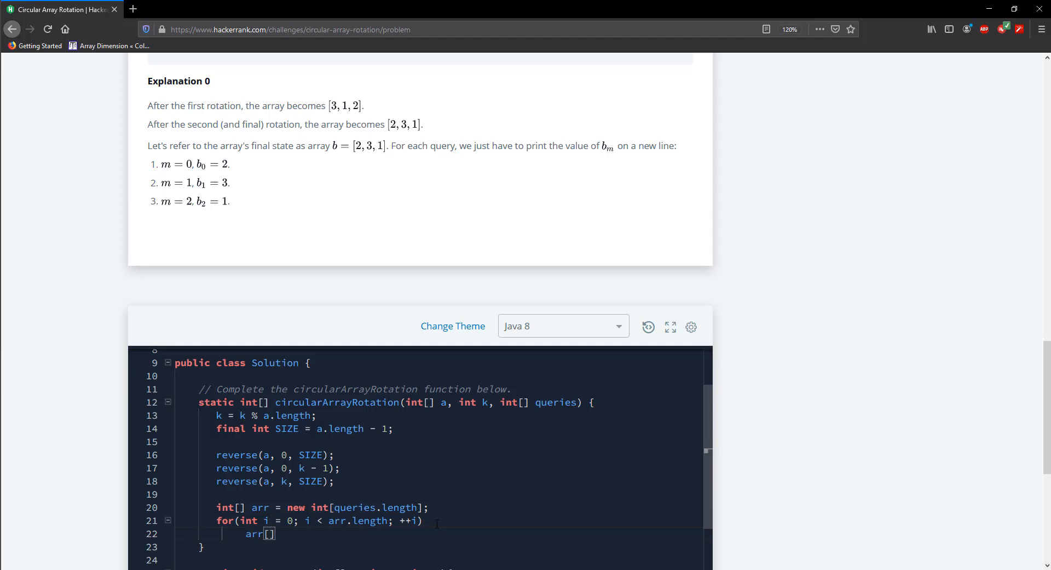
type("i")
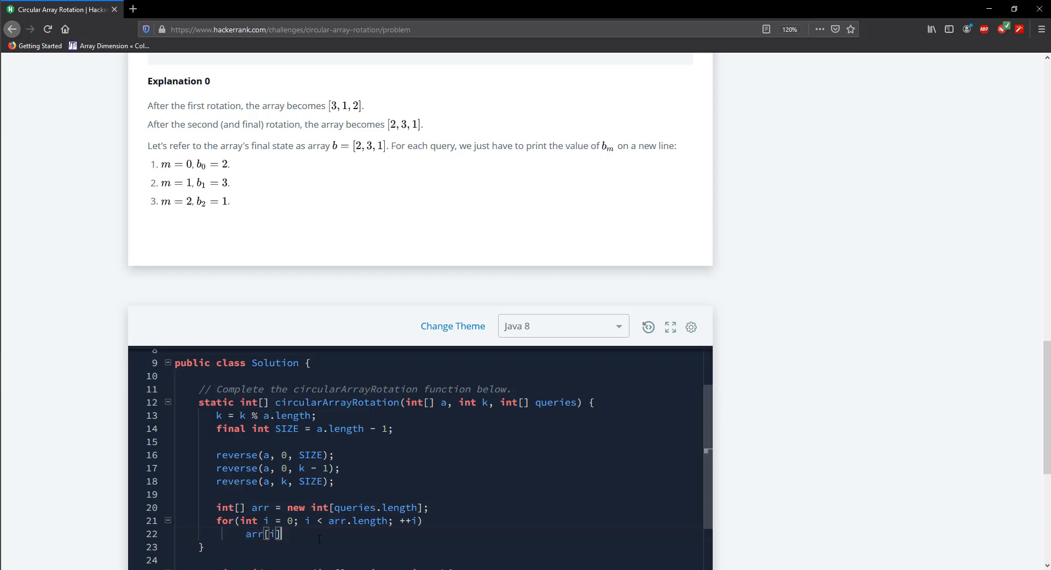
type("= a[]")
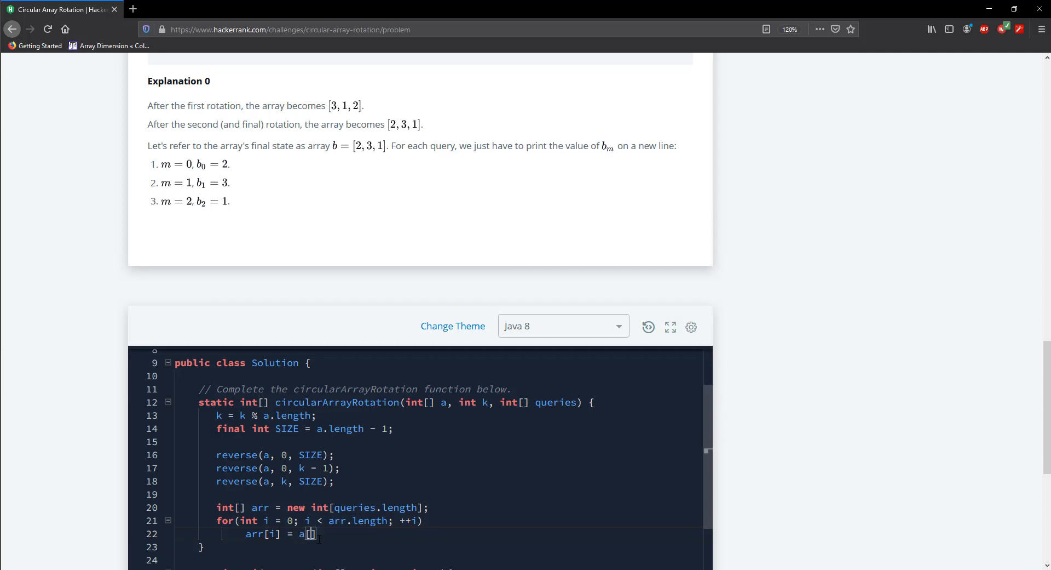
type("q")
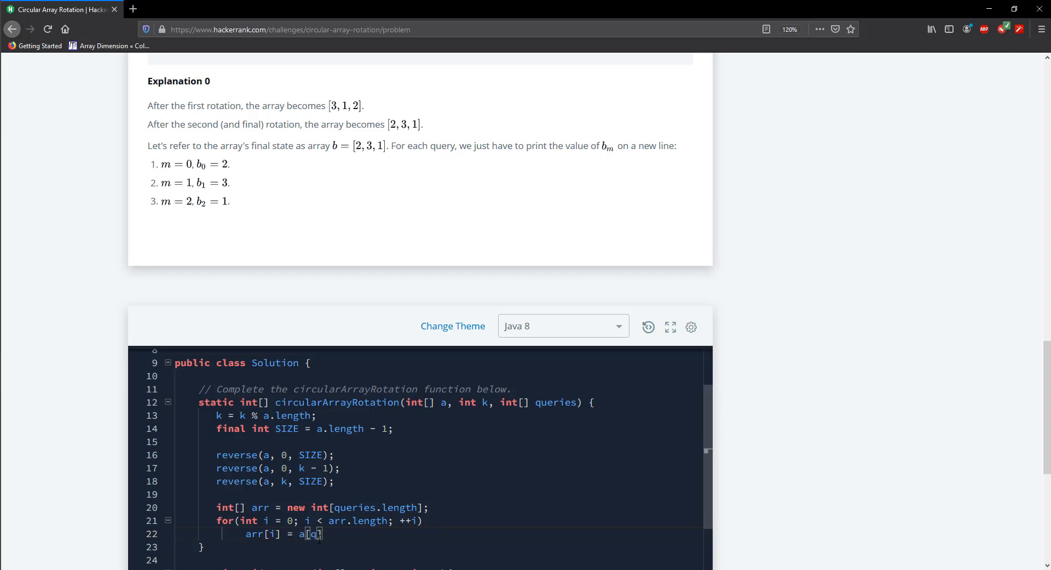
type("ueries[")
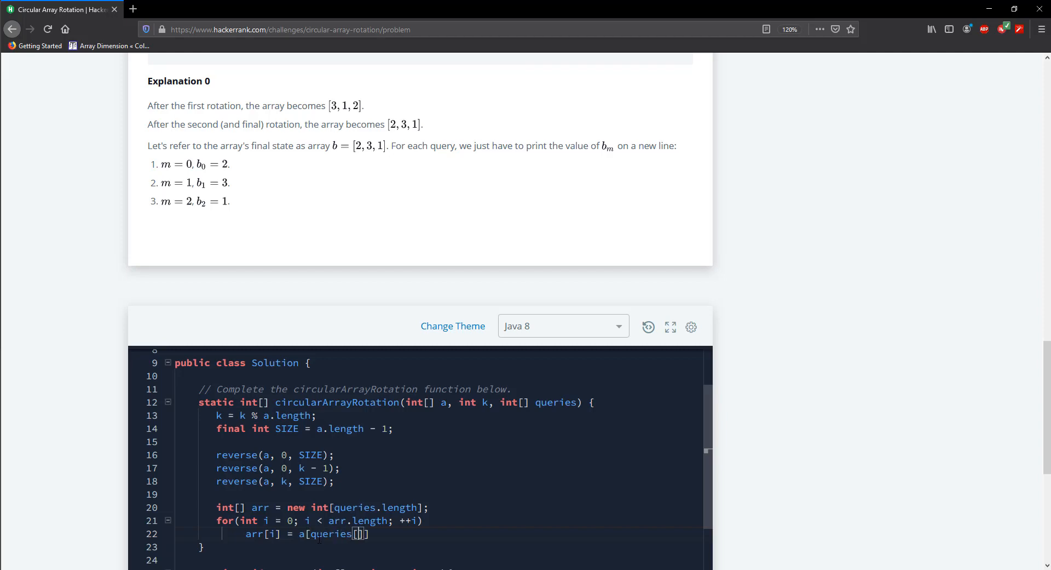
type("i")
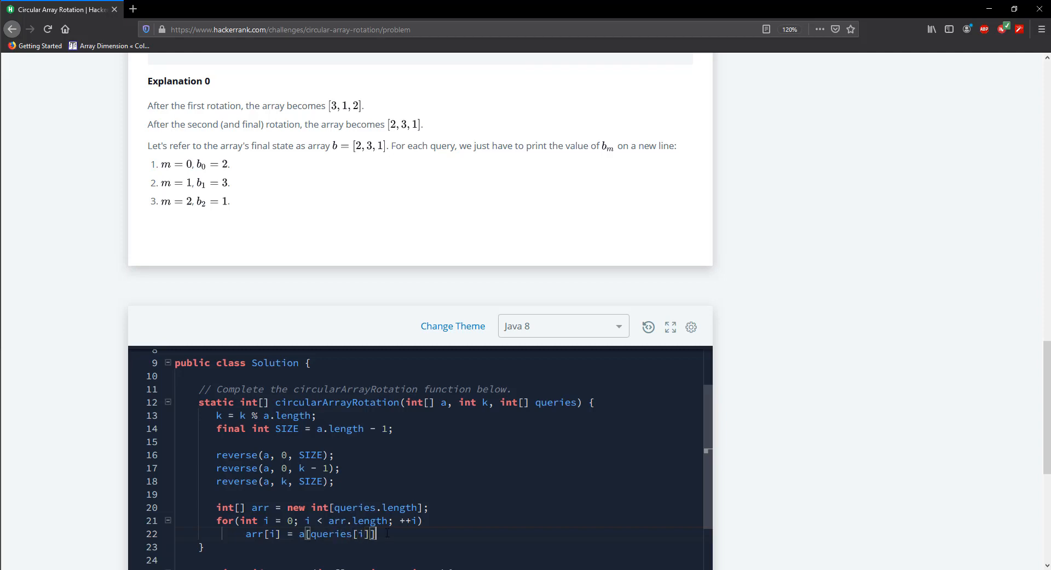
type(";")
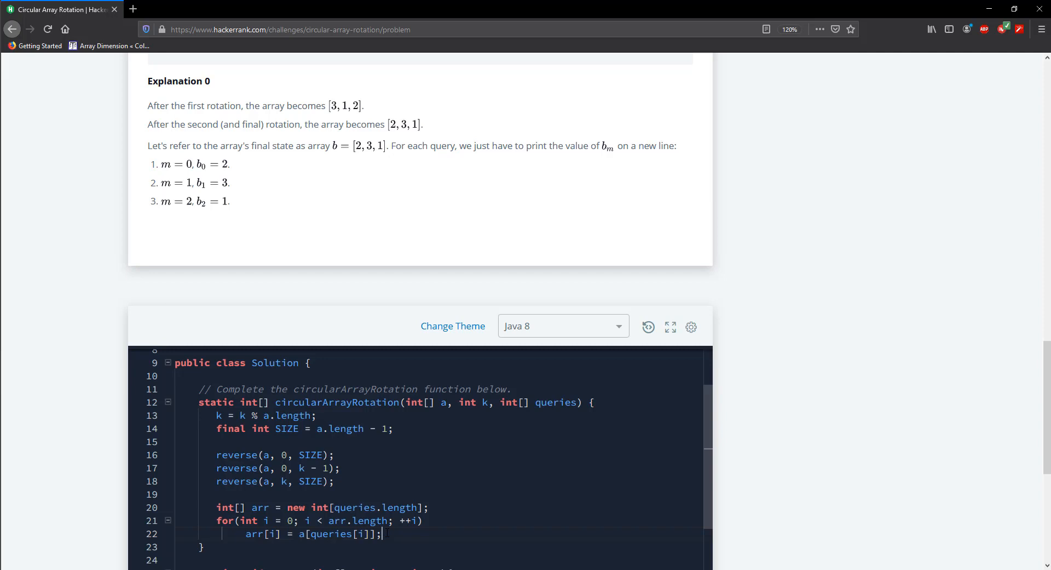
scroll("down", 3)
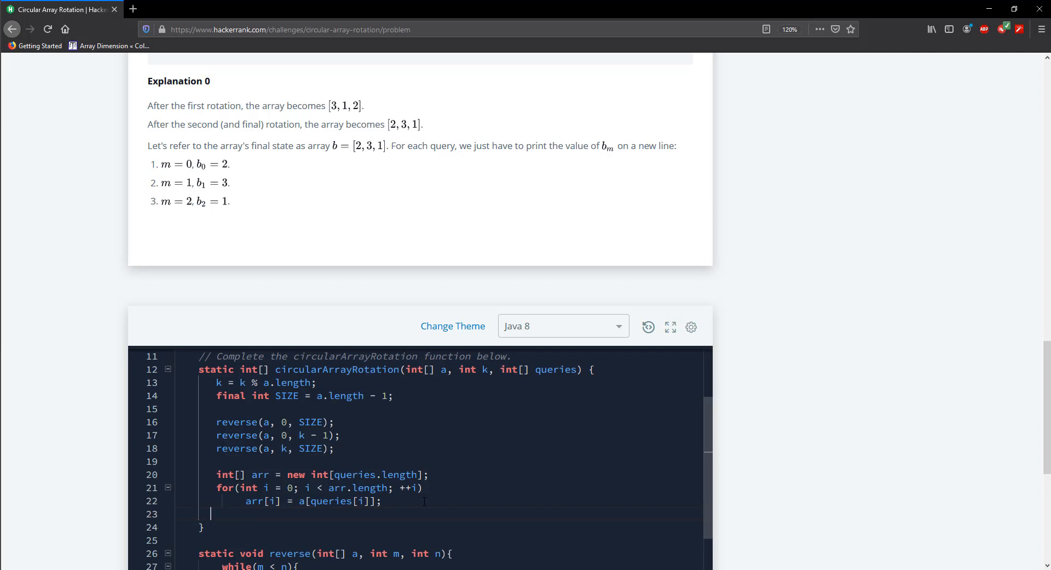
type("return arr;")
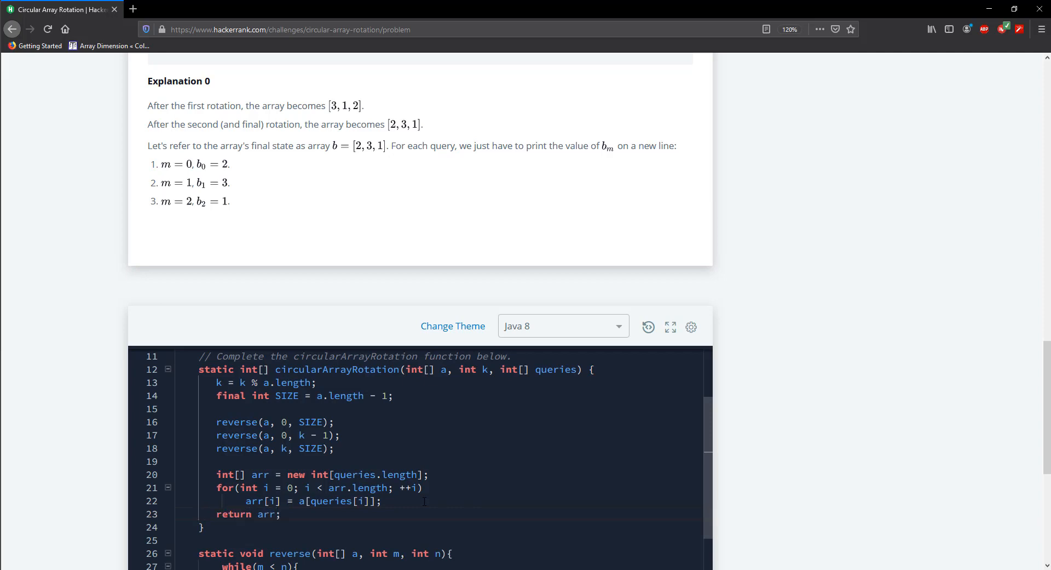
Run the code against the sample test case so it passes with output 2, 3, 1.
scroll("down", 3)
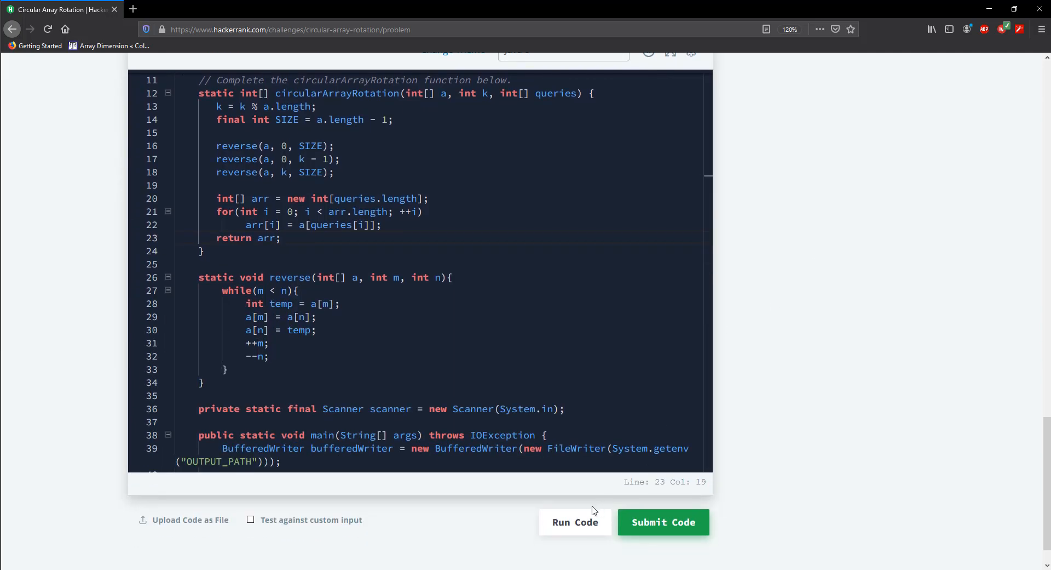
left_click(575, 521)
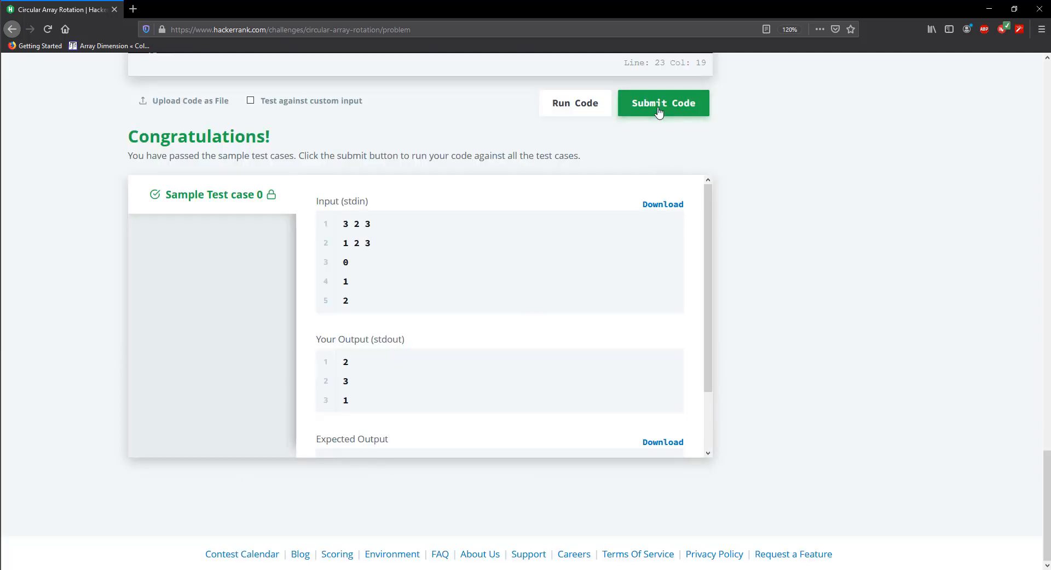
Submit the solution and see all 16 test cases pass.
left_click(663, 103)
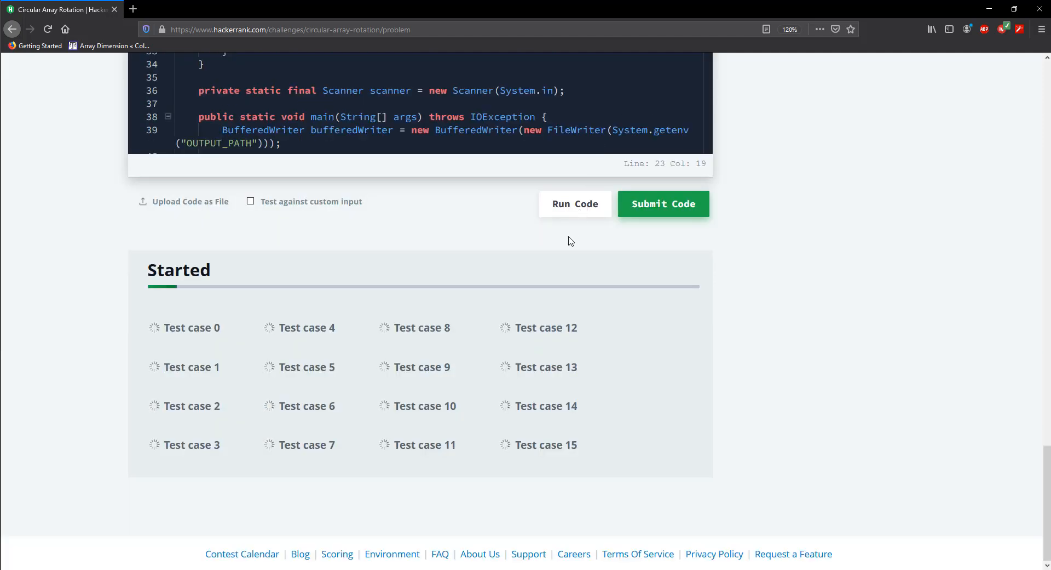
left_click(575, 204)
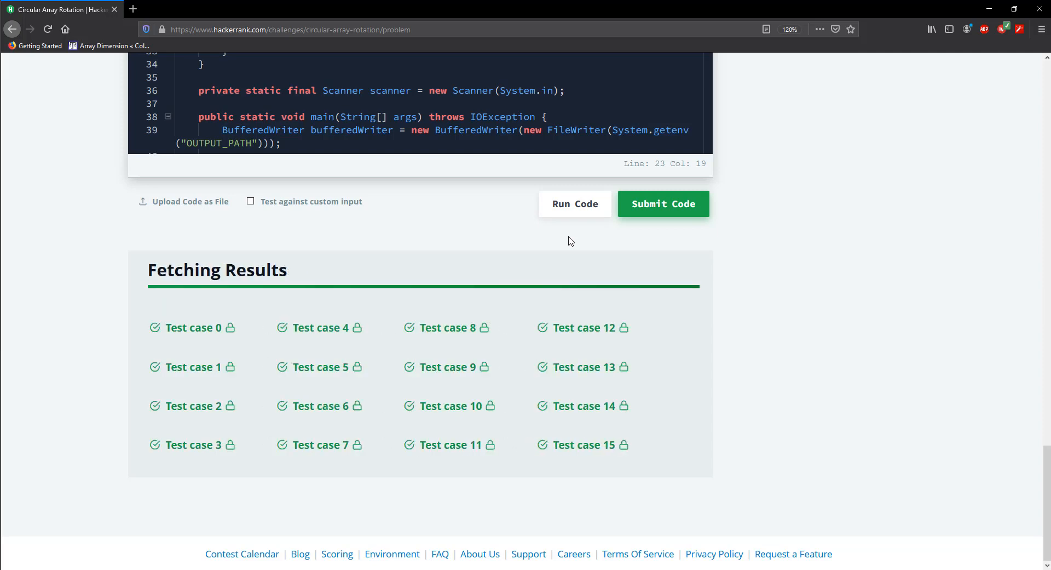
left_click(663, 203)
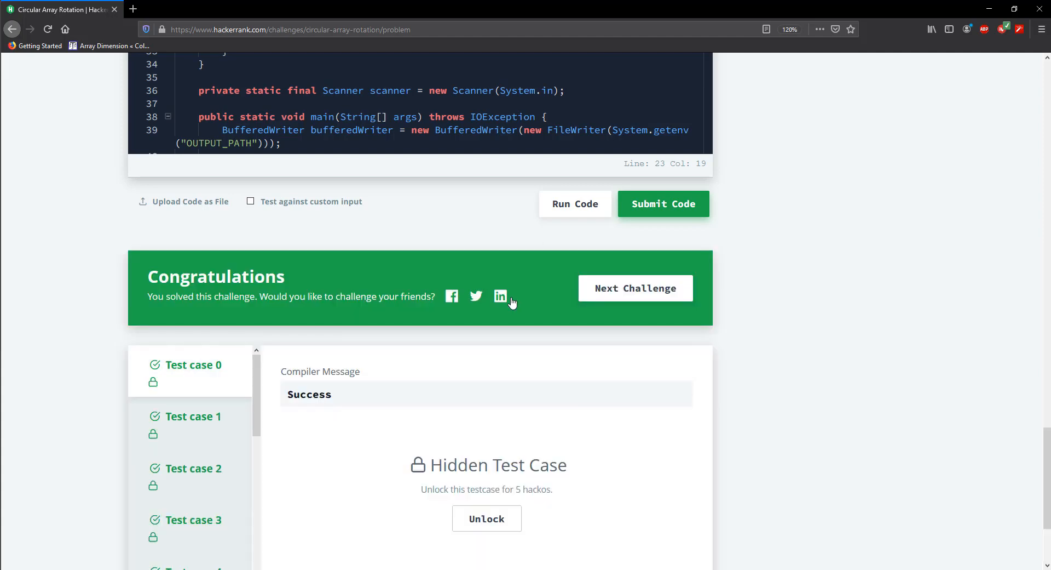